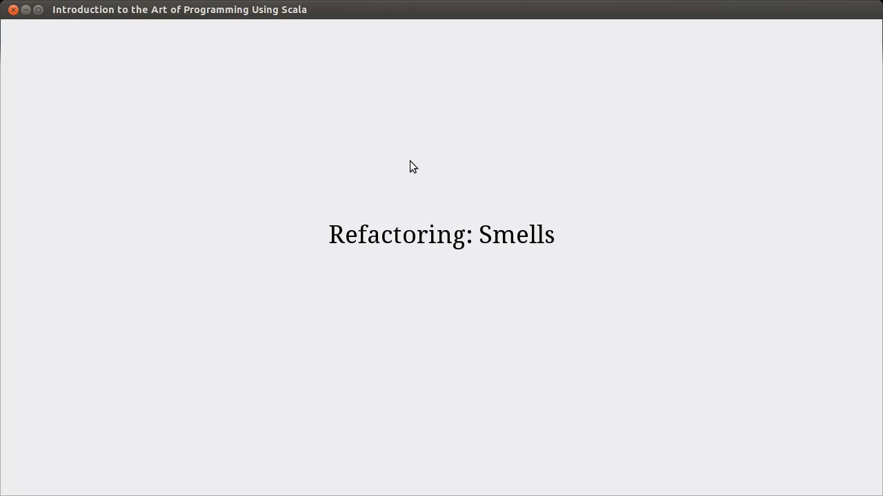
pyautogui.moveTo(522, 259)
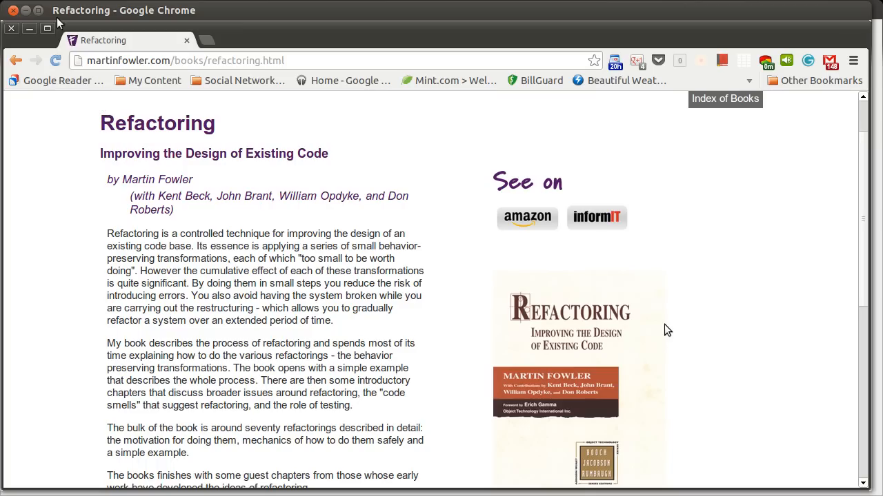
pyautogui.moveTo(302, 172)
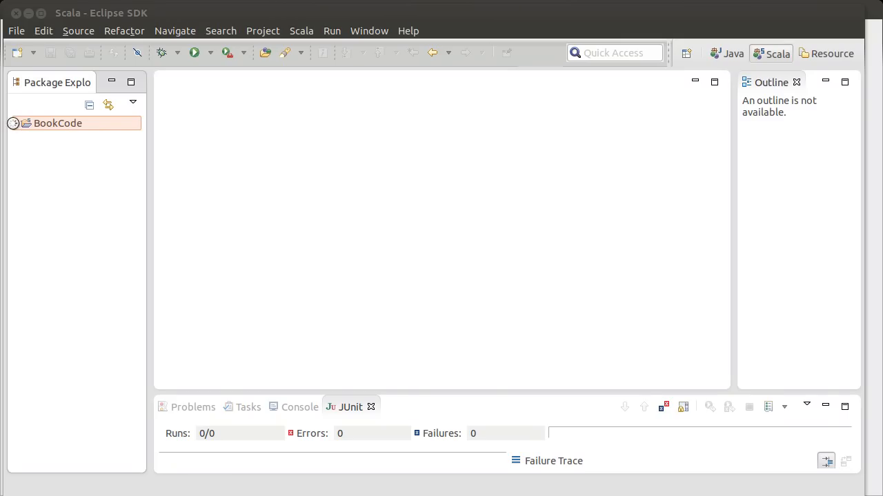
# Step: Expand BookCode > src > adt in the Package Explorer to list its Scala source files
pyautogui.click(14, 123)
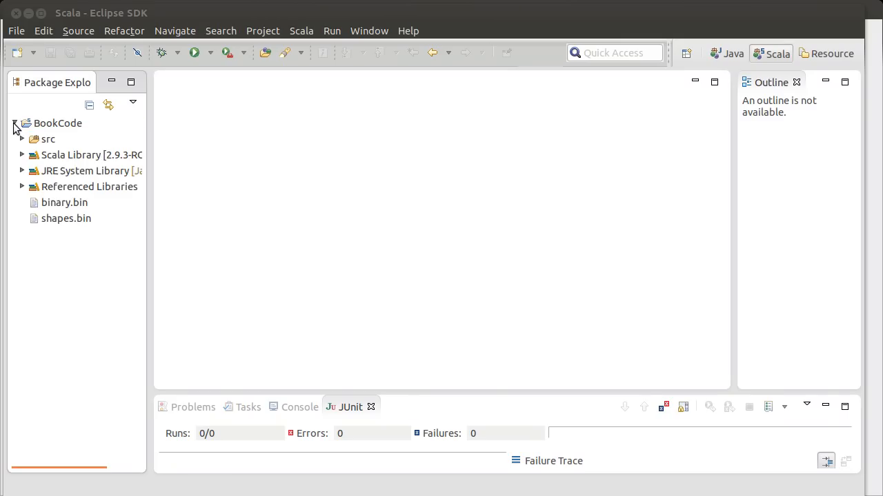
pyautogui.click(22, 138)
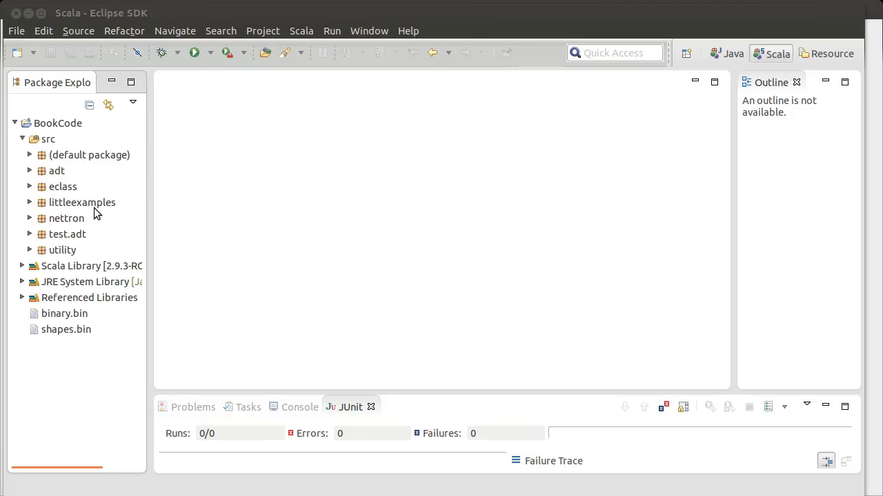
pyautogui.click(30, 171)
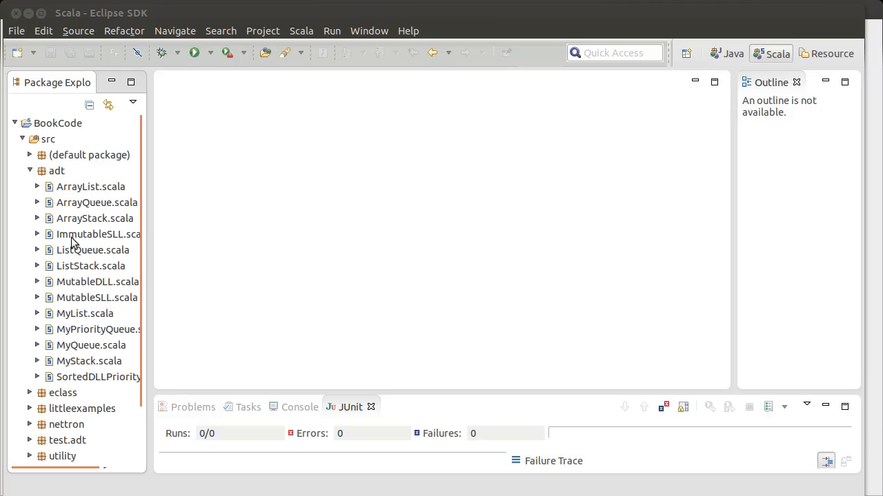
pyautogui.moveTo(74, 323)
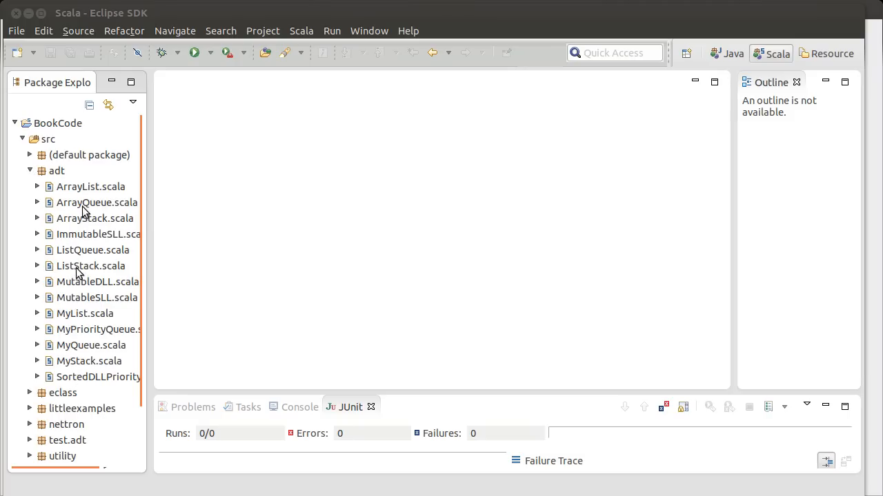
pyautogui.moveTo(76, 285)
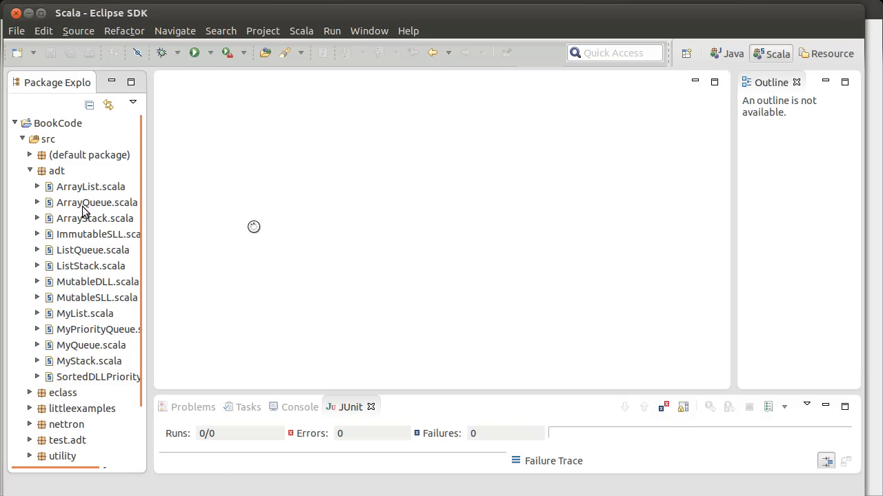
pyautogui.doubleClick(96, 281)
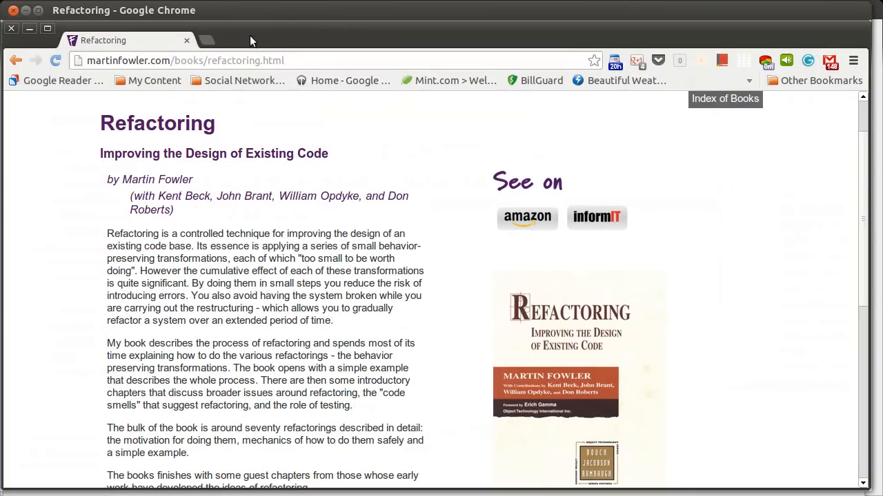
# Step: Go to java.oracle.com in a new tab and follow the Java APIs link
pyautogui.click(206, 40)
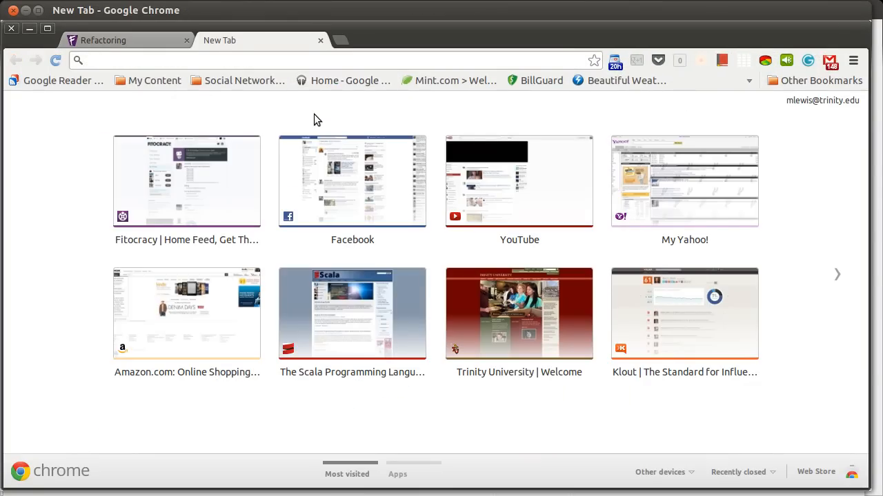
pyautogui.write('o')
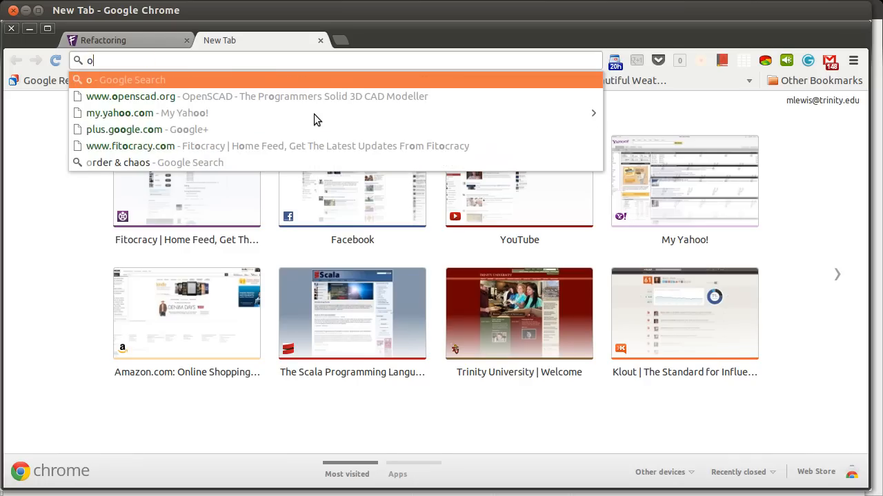
pyautogui.write('java.or')
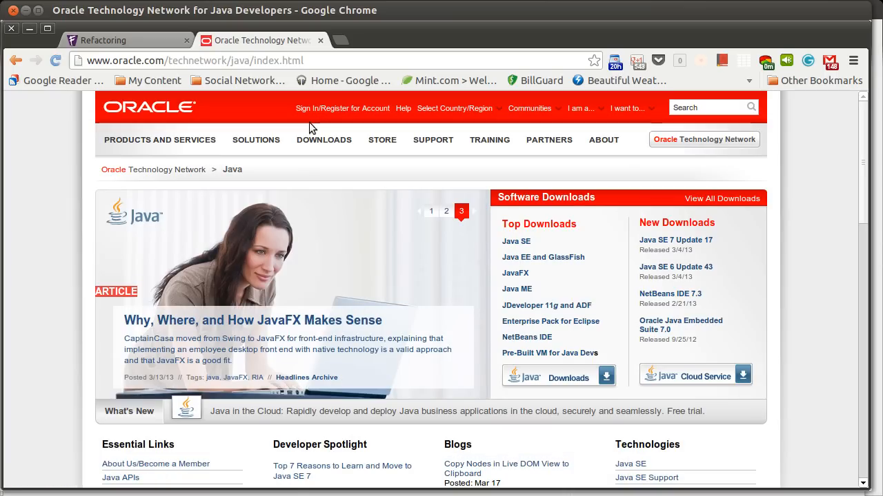
pyautogui.moveTo(66, 324)
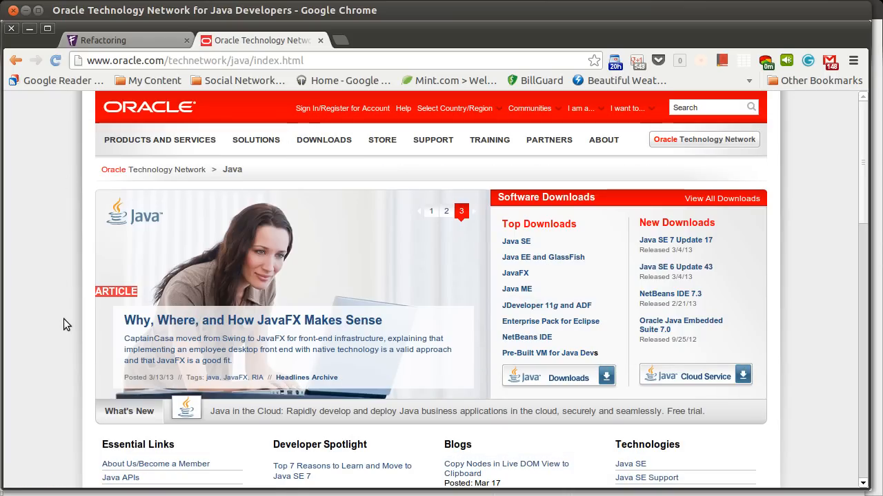
pyautogui.click(120, 477)
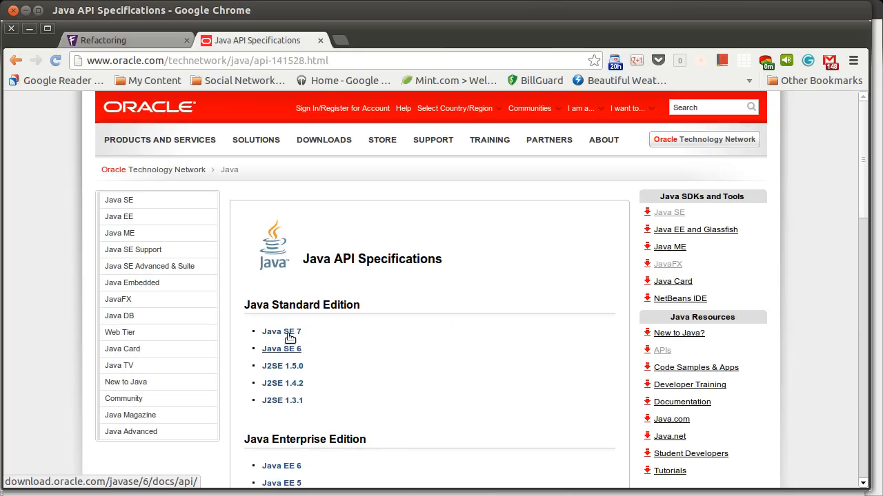
# Step: Load the Java SE 7 API specification and scroll its package frame down to java.util
pyautogui.click(281, 331)
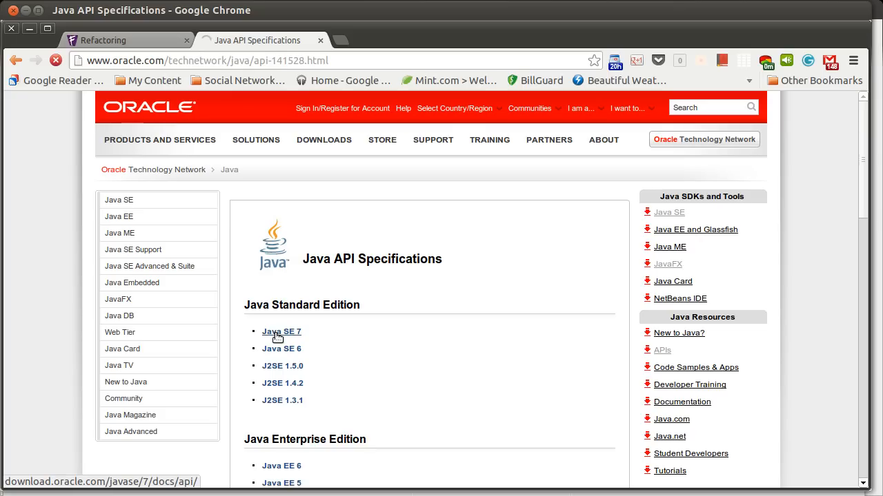
pyautogui.click(281, 331)
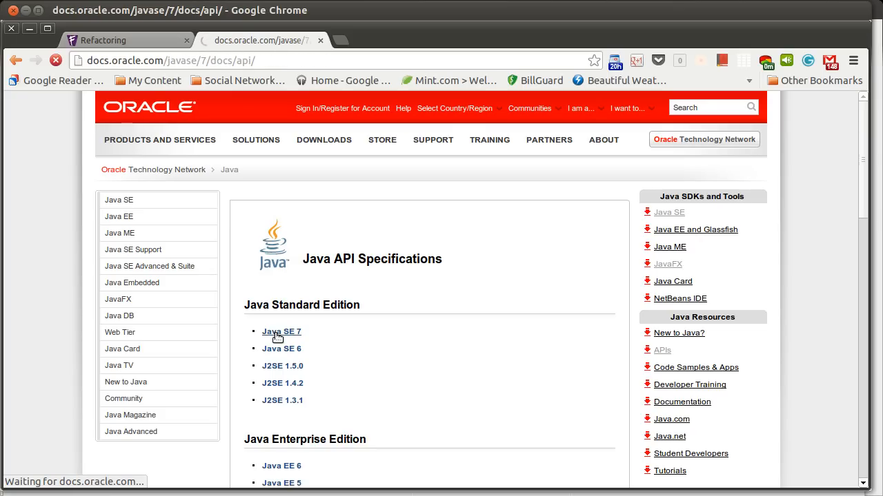
pyautogui.click(282, 331)
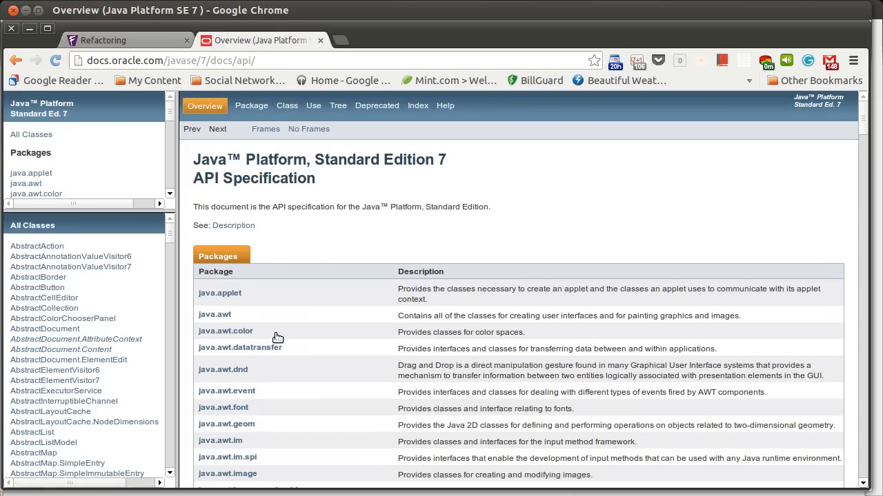
pyautogui.moveTo(352, 229)
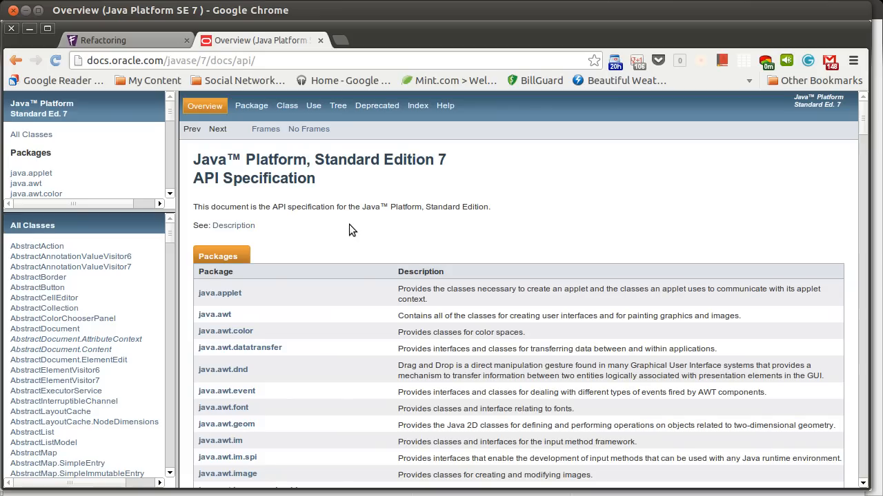
pyautogui.moveTo(306, 206)
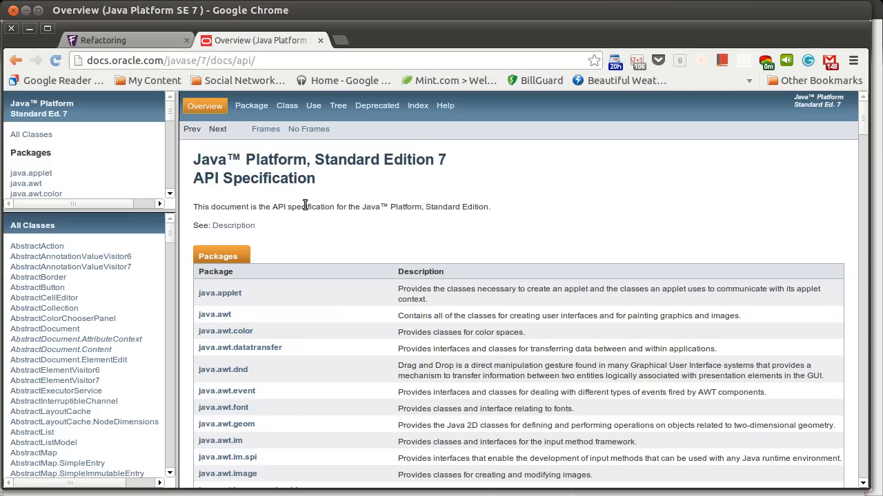
pyautogui.moveTo(283, 204)
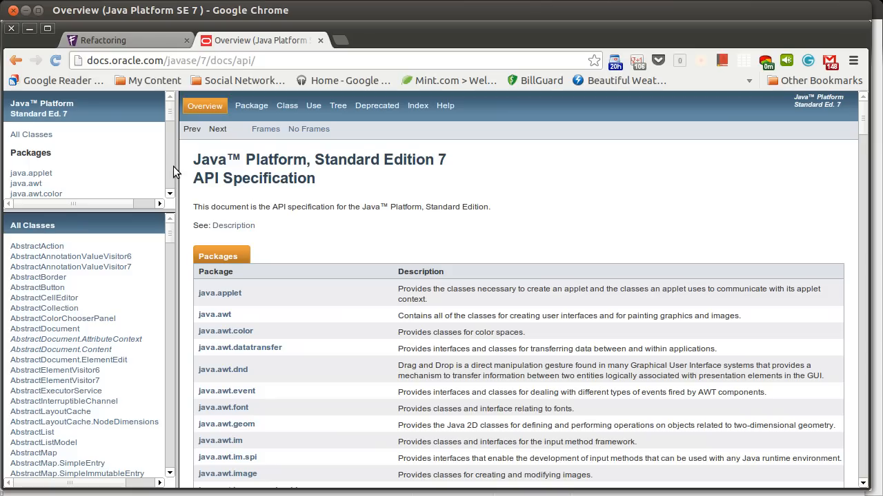
pyautogui.scroll(-3)
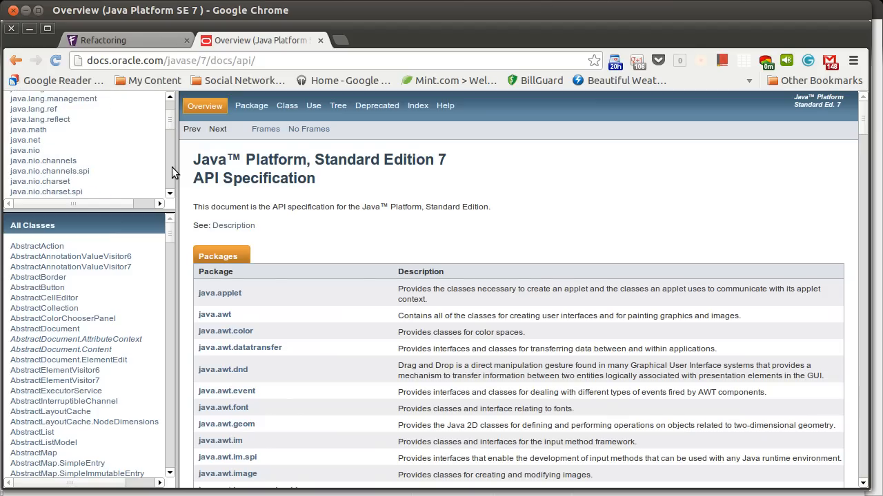
pyautogui.scroll(-3)
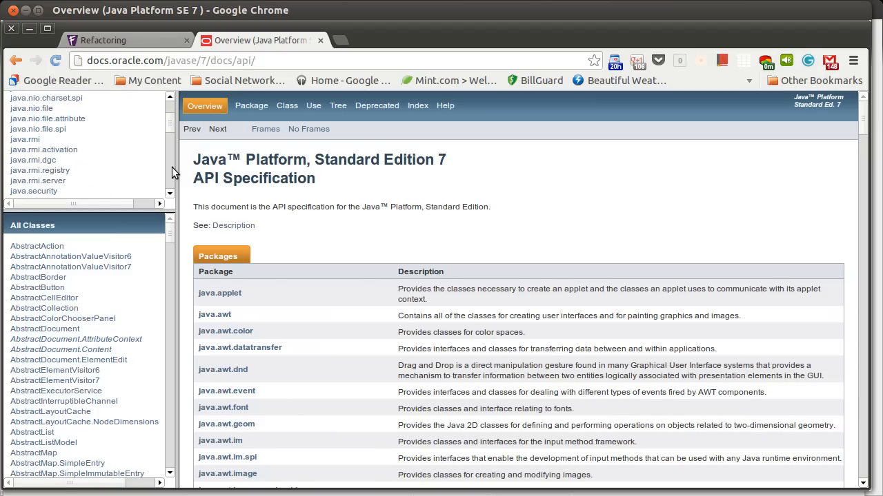
pyautogui.scroll(-3)
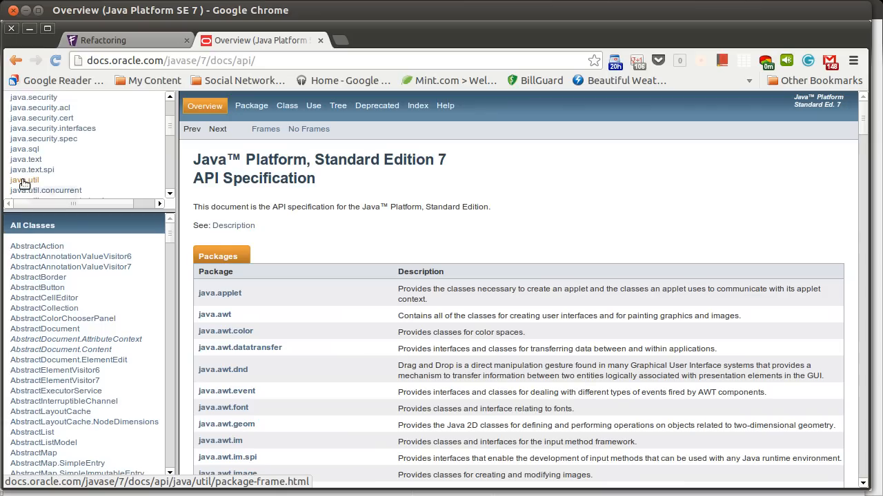
# Step: Show java.util's classes, land on the Enumeration interface and scroll to hasMoreElements and nextElement
pyautogui.click(25, 179)
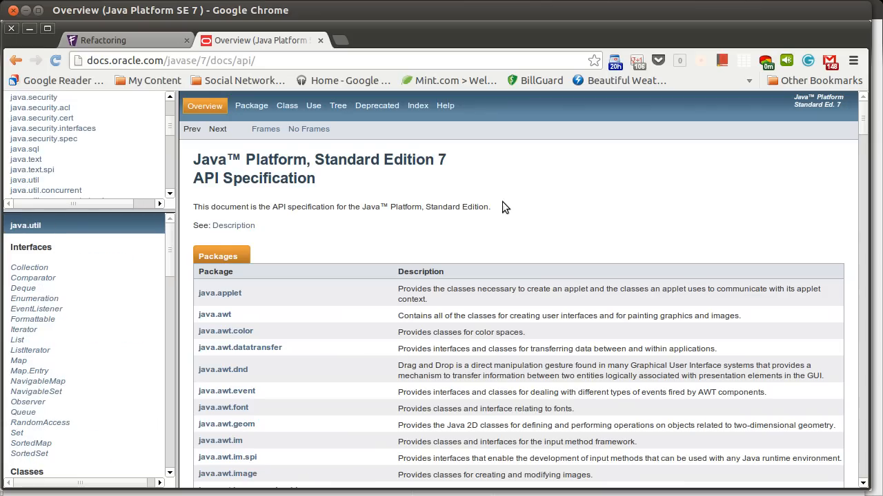
pyautogui.moveTo(174, 259)
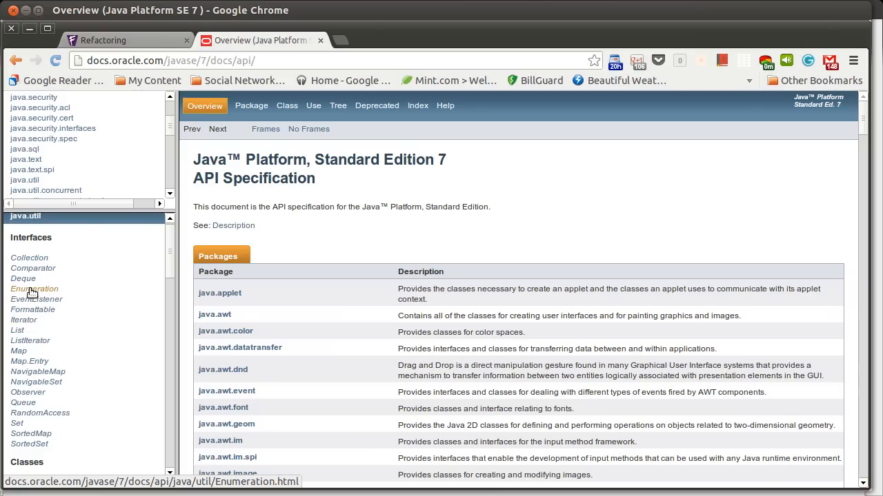
pyautogui.click(34, 288)
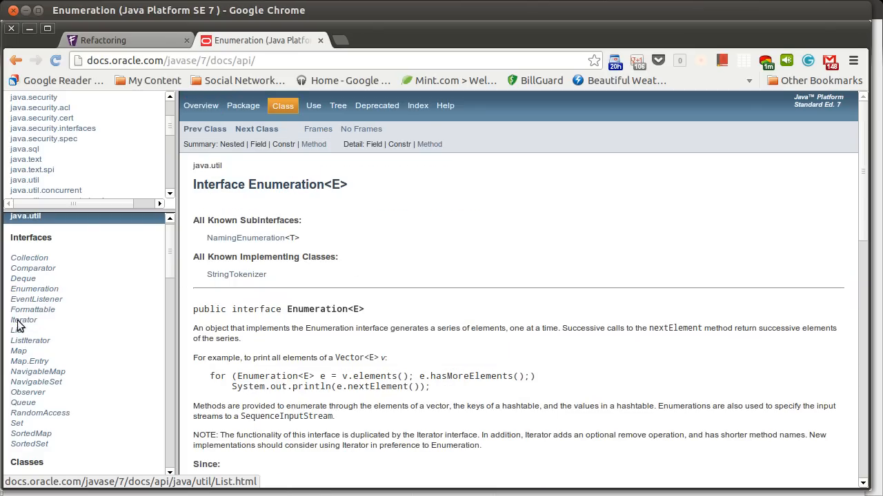
pyautogui.click(24, 320)
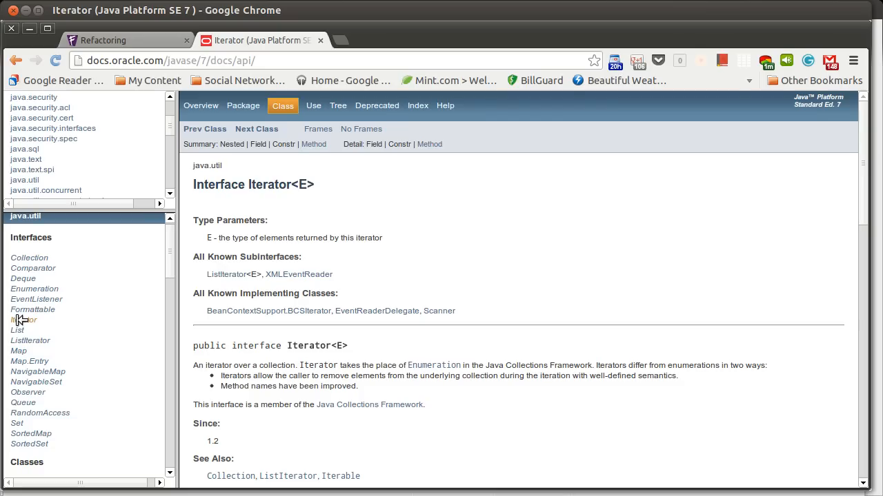
pyautogui.moveTo(33, 290)
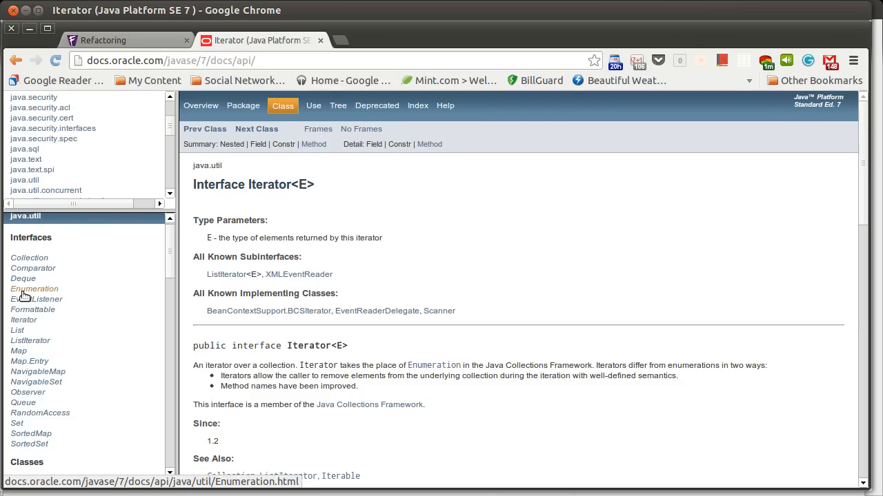
pyautogui.click(34, 290)
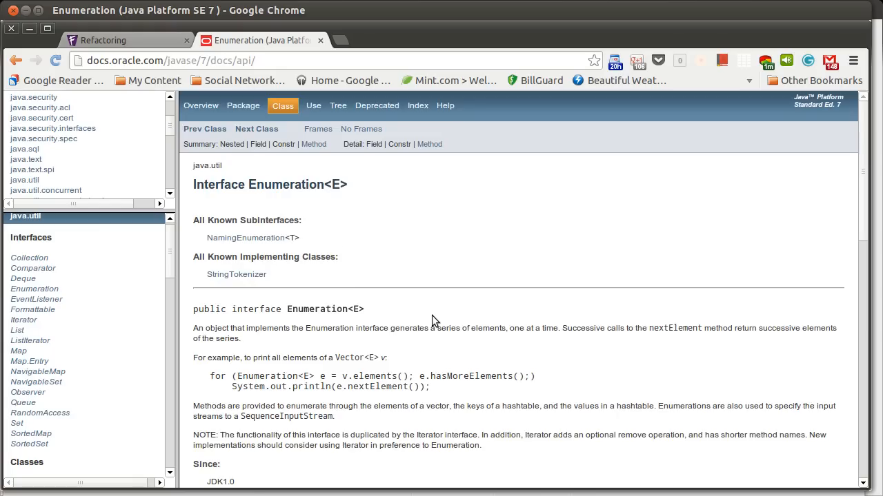
pyautogui.scroll(-3)
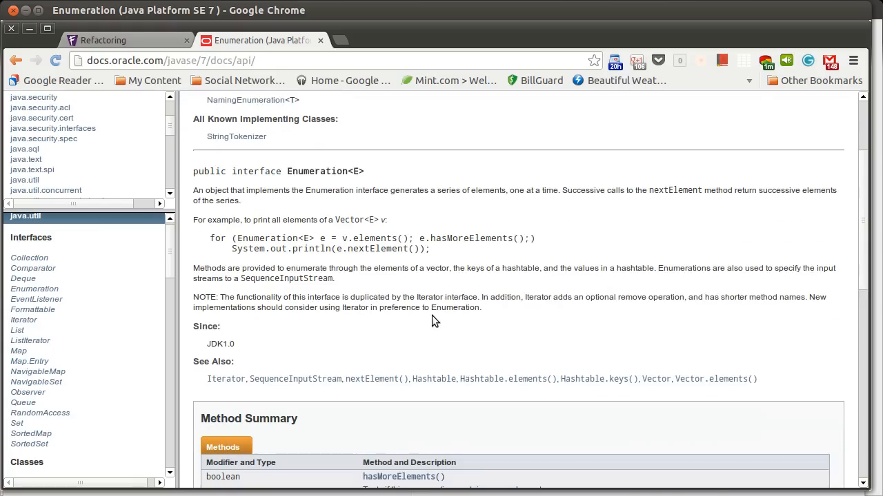
pyautogui.scroll(-3)
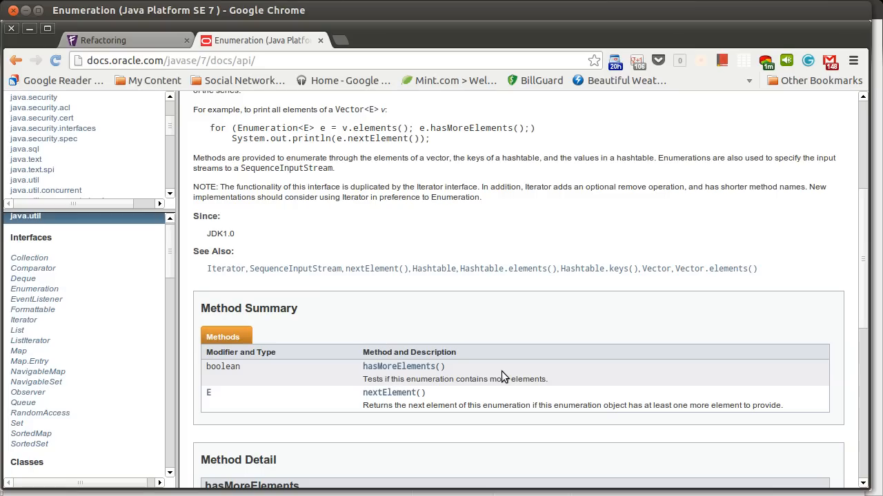
pyautogui.moveTo(24, 320)
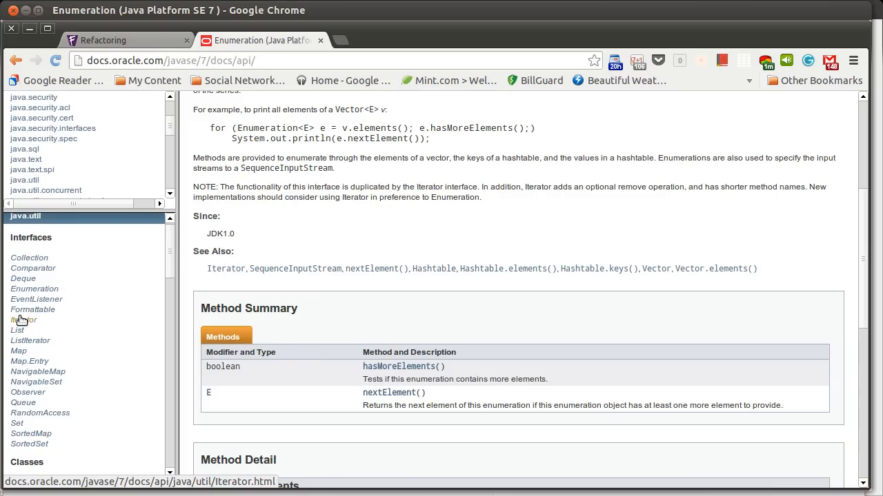
# Step: View Iterator's hasNext, next and remove method summary, then return to Enumeration's methods
pyautogui.click(24, 320)
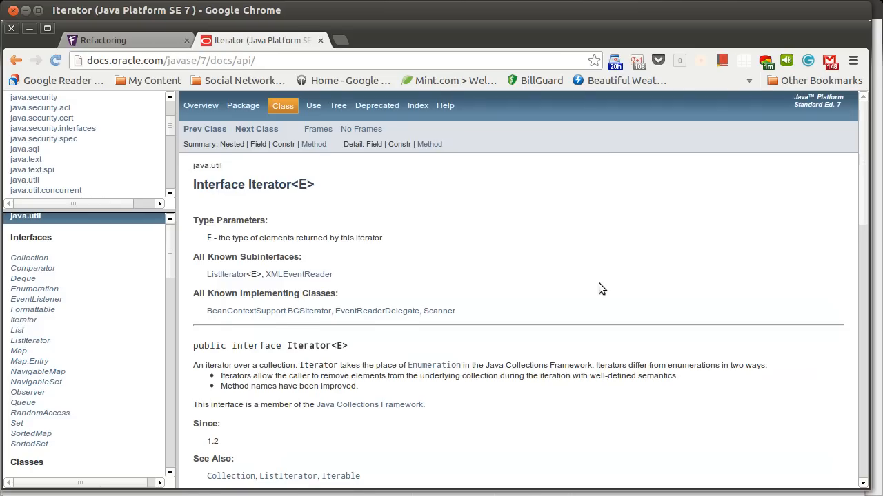
pyautogui.scroll(-3)
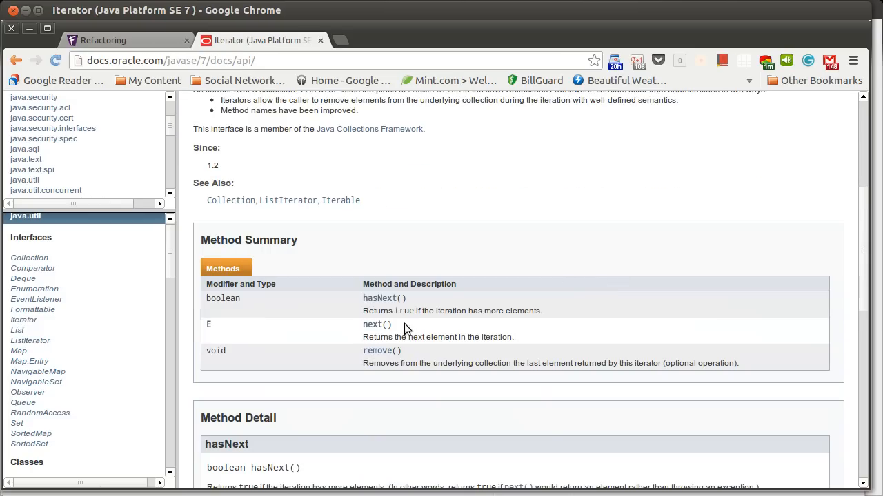
pyautogui.moveTo(381, 297)
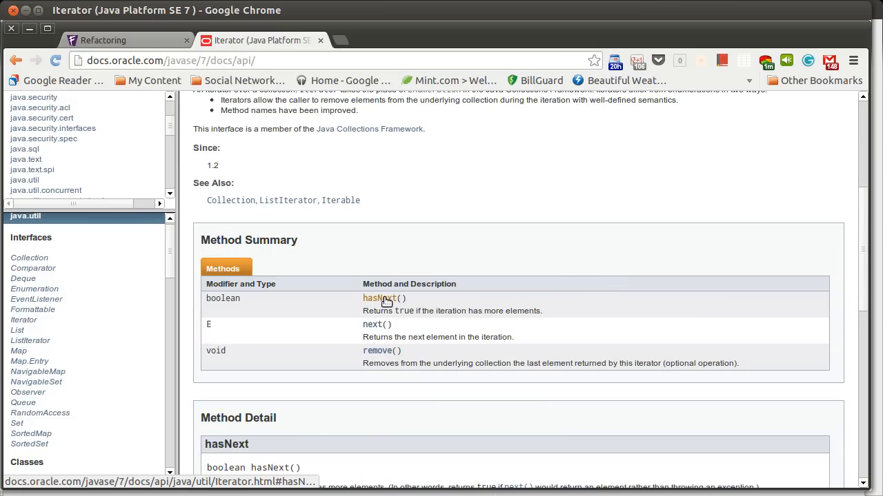
pyautogui.click(379, 298)
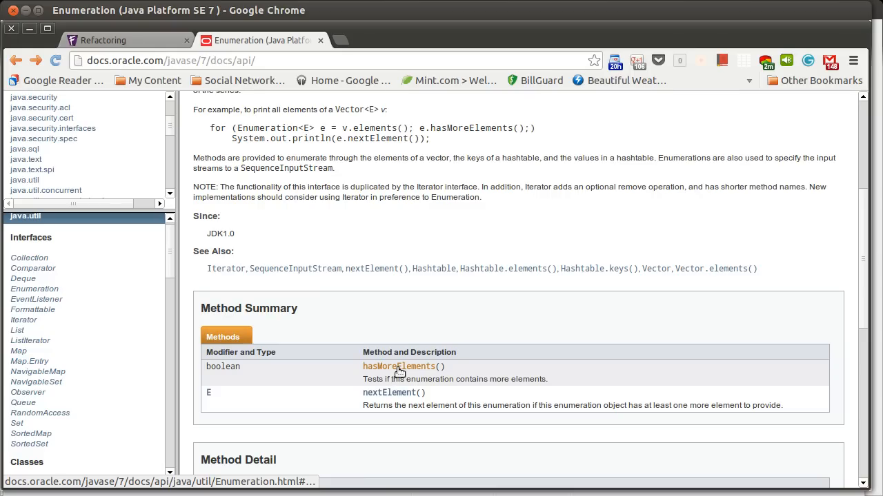
pyautogui.moveTo(398, 367)
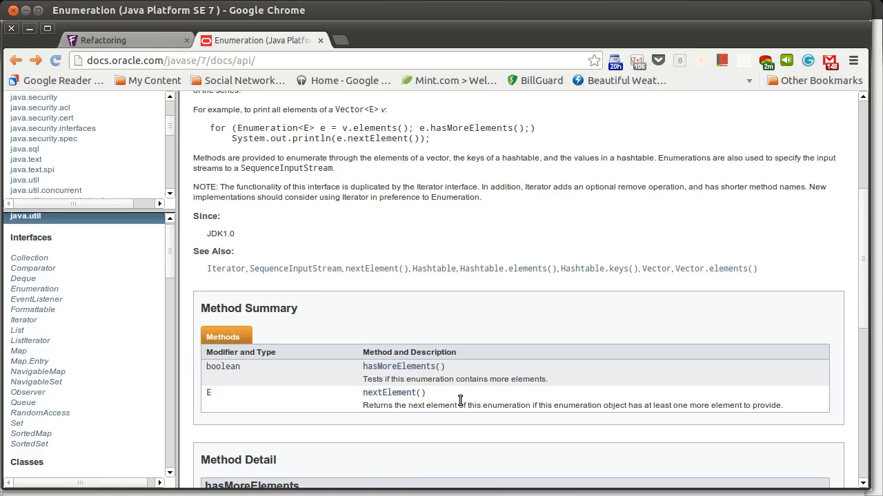
pyautogui.moveTo(483, 365)
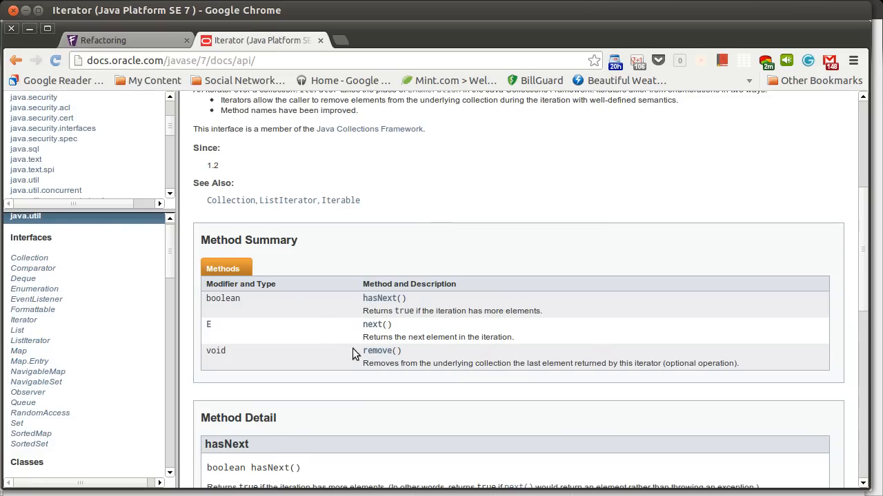
pyautogui.moveTo(452, 339)
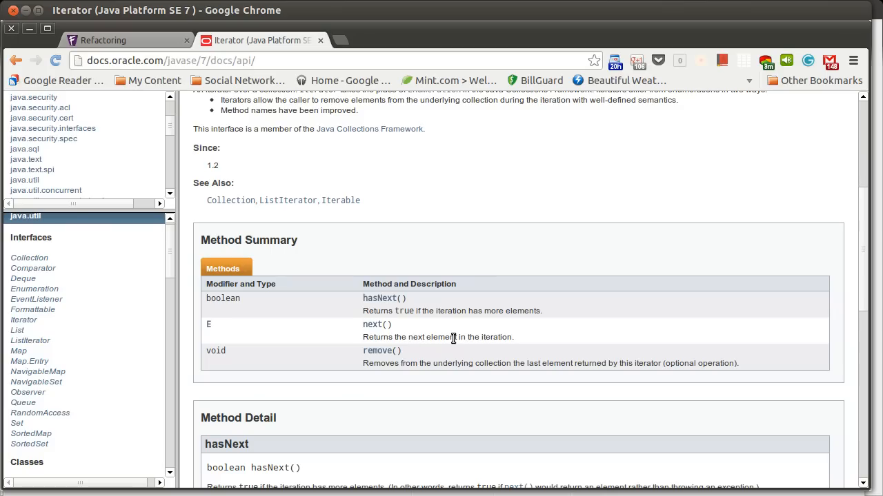
pyautogui.moveTo(442, 333)
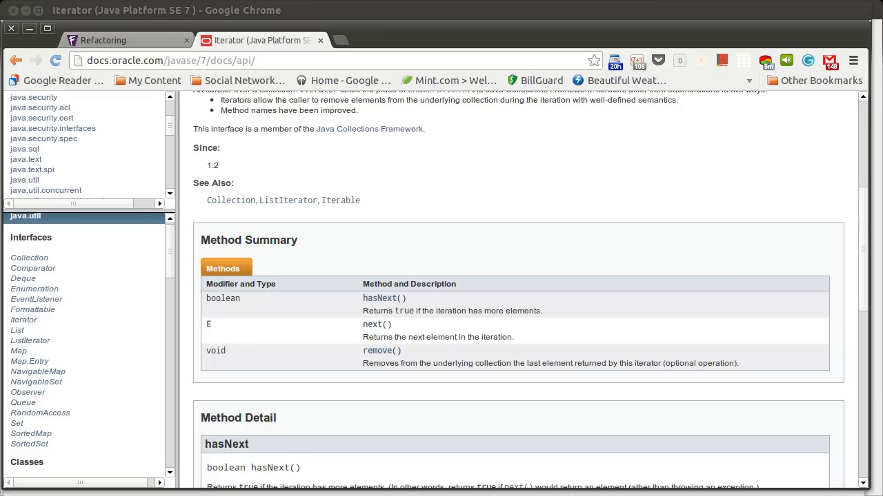
pyautogui.moveTo(414, 356)
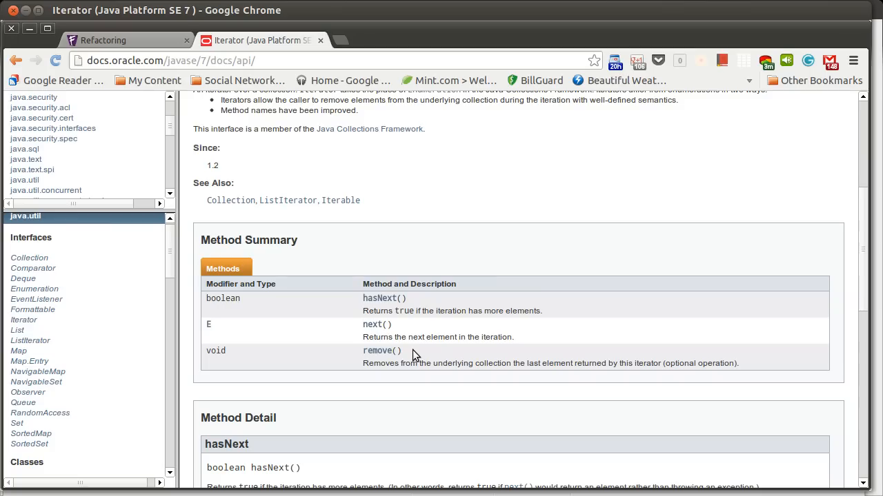
pyautogui.moveTo(558, 188)
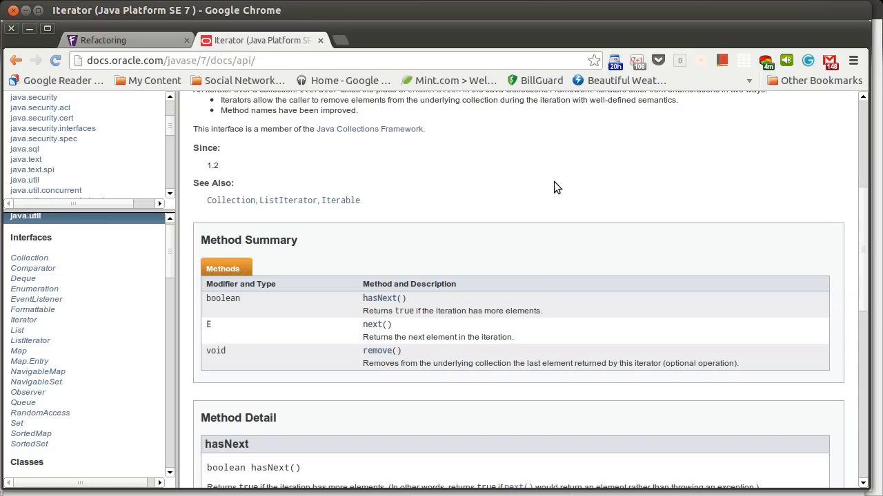
pyautogui.moveTo(542, 185)
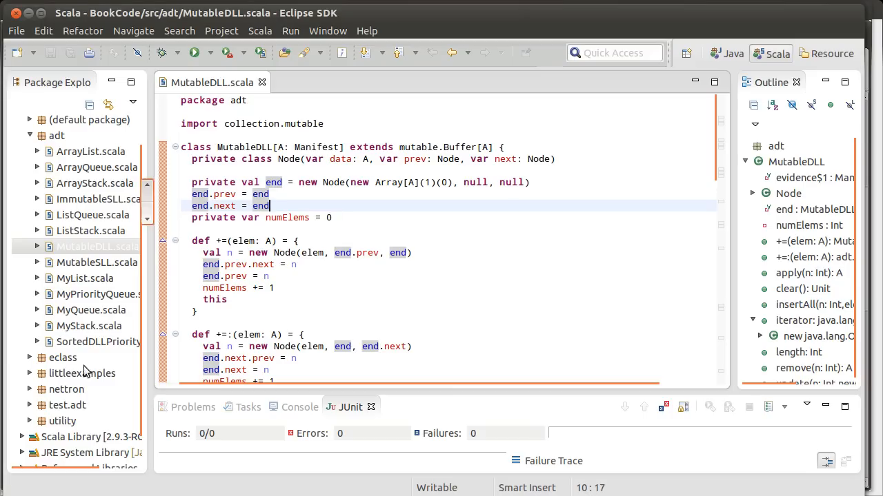
pyautogui.moveTo(42, 419)
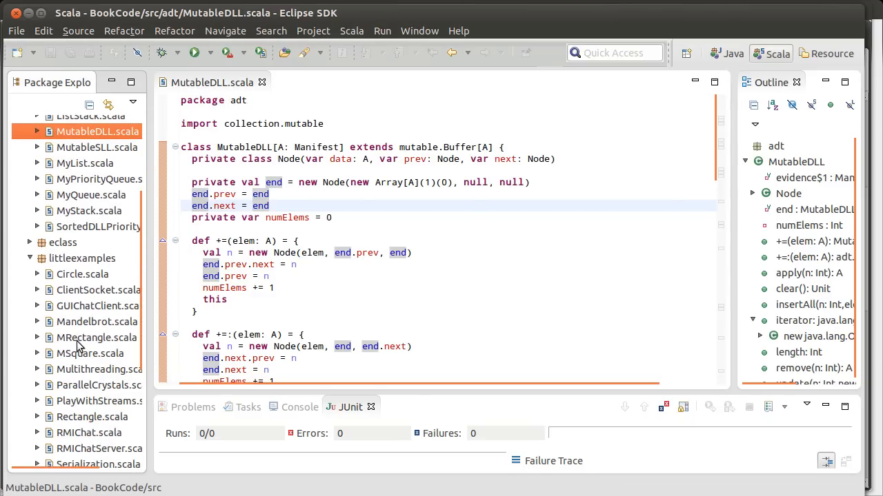
# Step: Open MRectangle.scala and MSquare.scala from littleexamples, ending on the MRectangle source
pyautogui.click(97, 337)
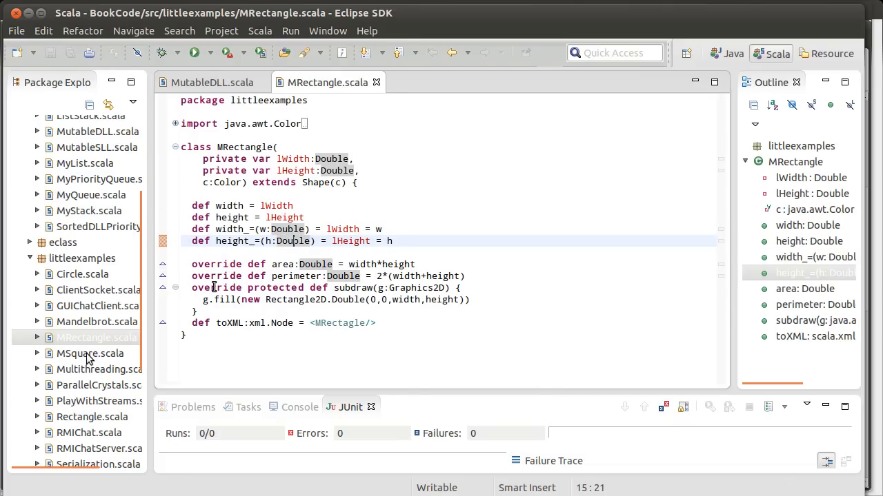
pyautogui.click(90, 353)
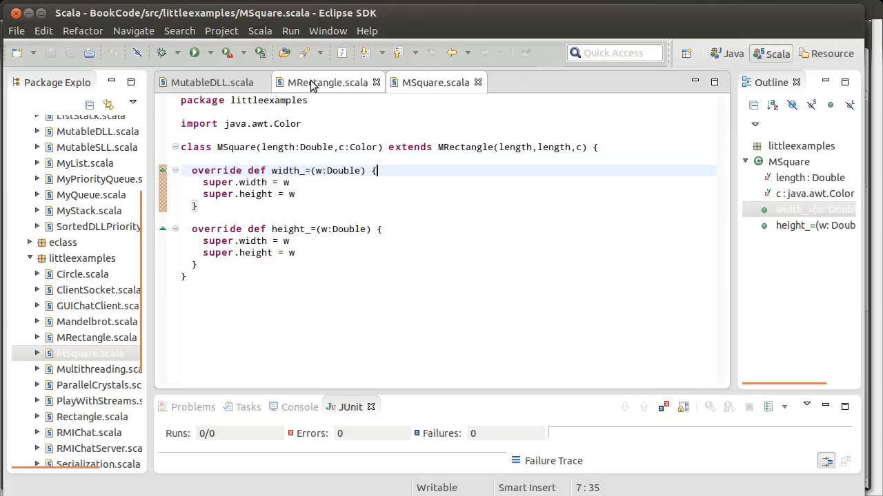
pyautogui.click(327, 83)
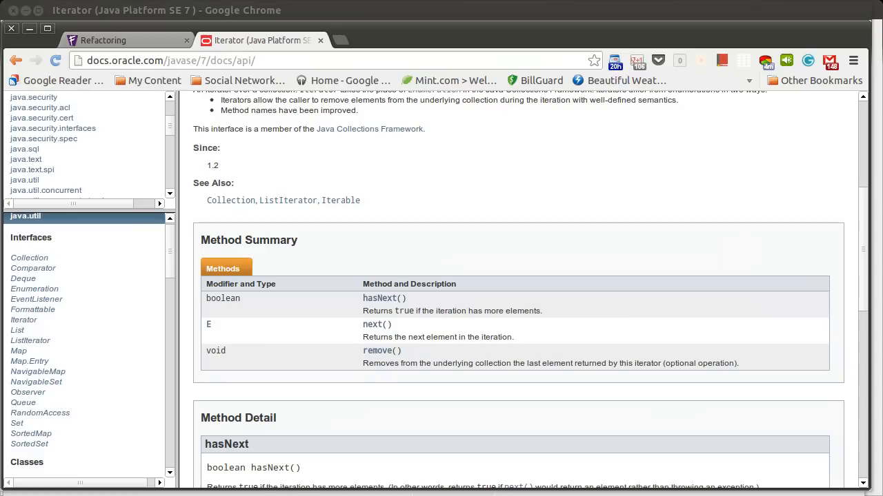
pyautogui.moveTo(454, 337)
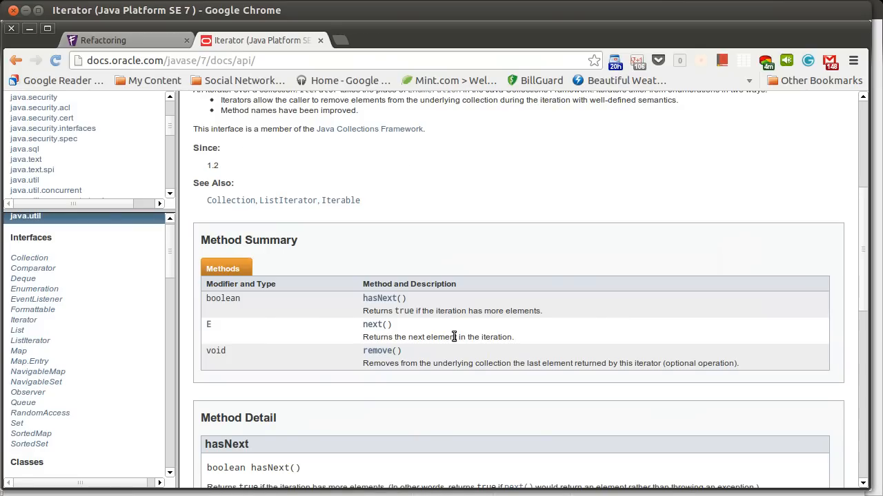
pyautogui.doubleClick(672, 364)
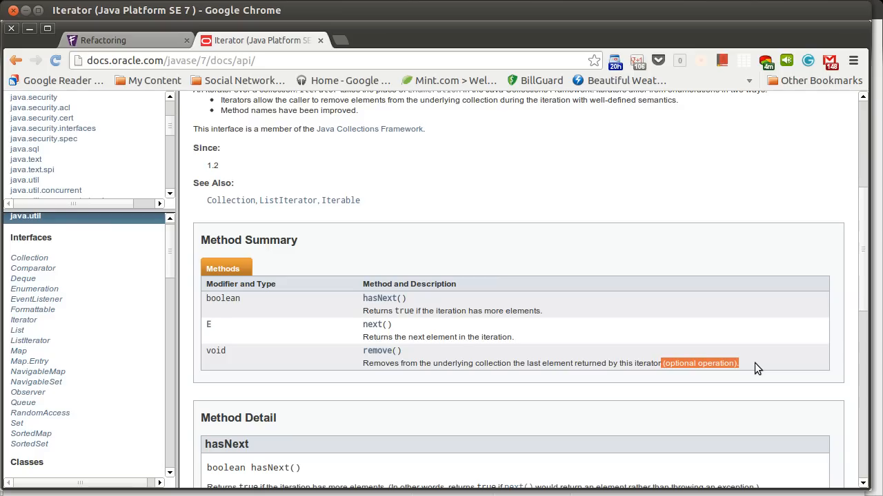
pyautogui.moveTo(496, 329)
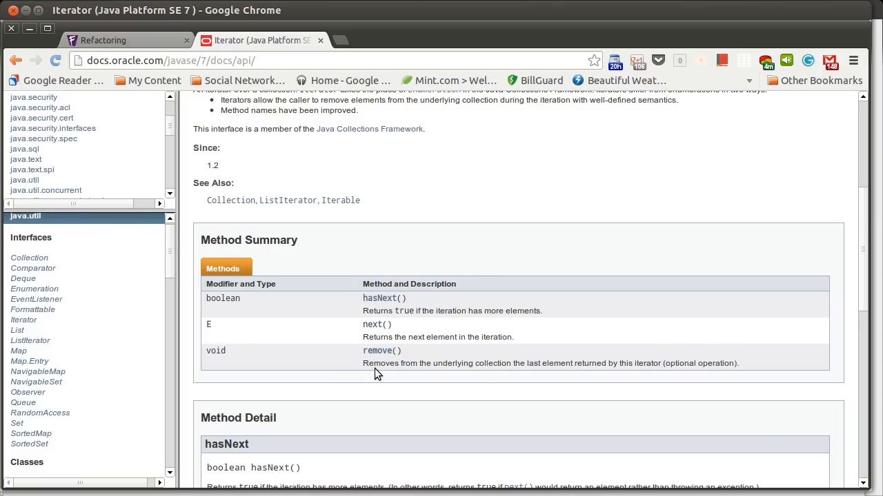
pyautogui.moveTo(376, 375)
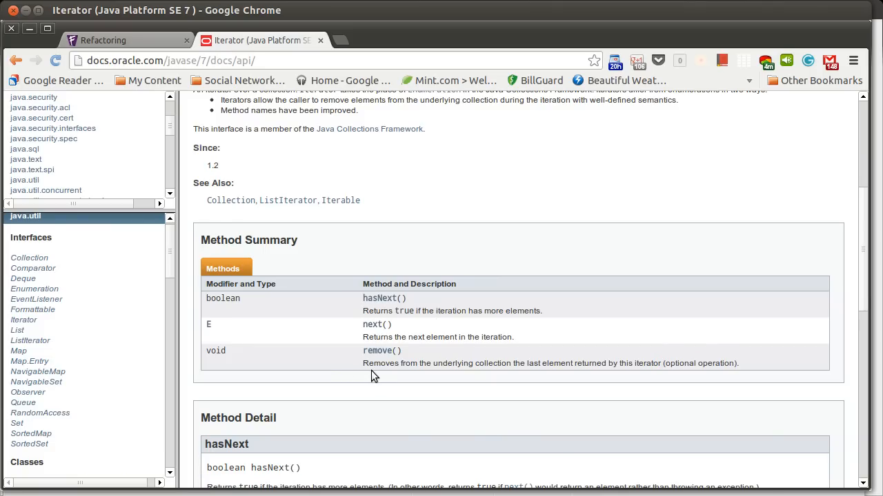
pyautogui.scroll(-3)
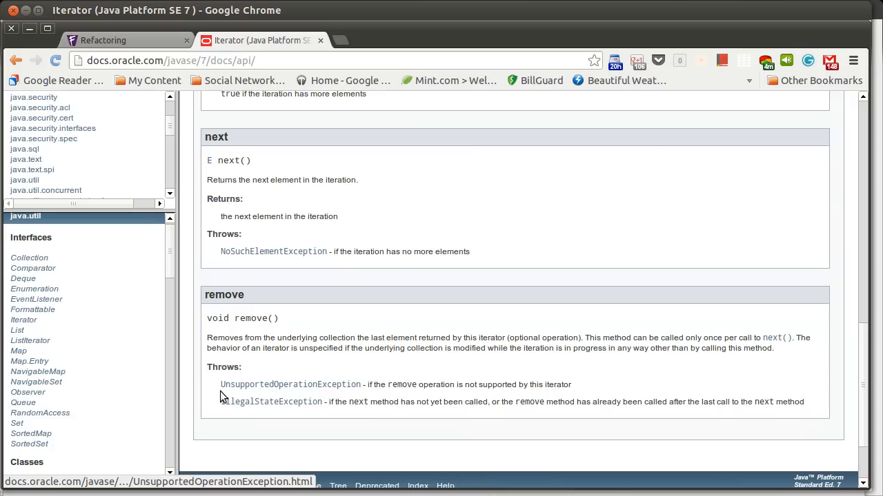
pyautogui.moveTo(420, 367)
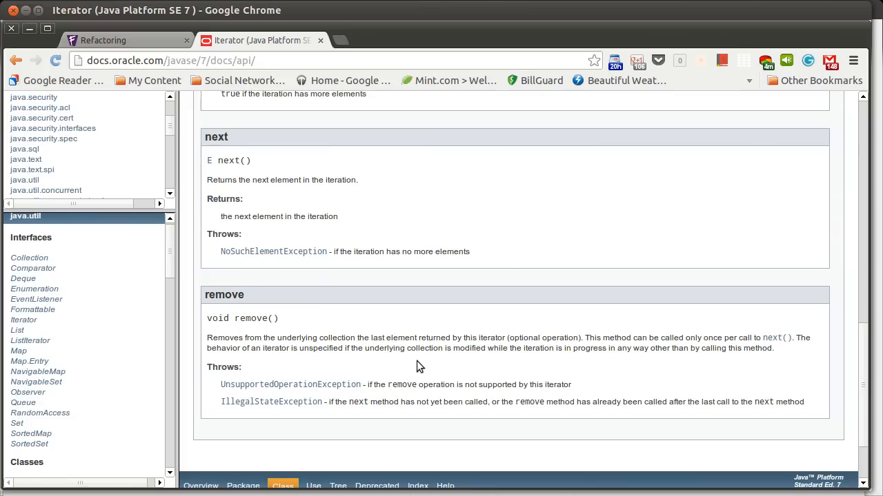
pyautogui.scroll(-3)
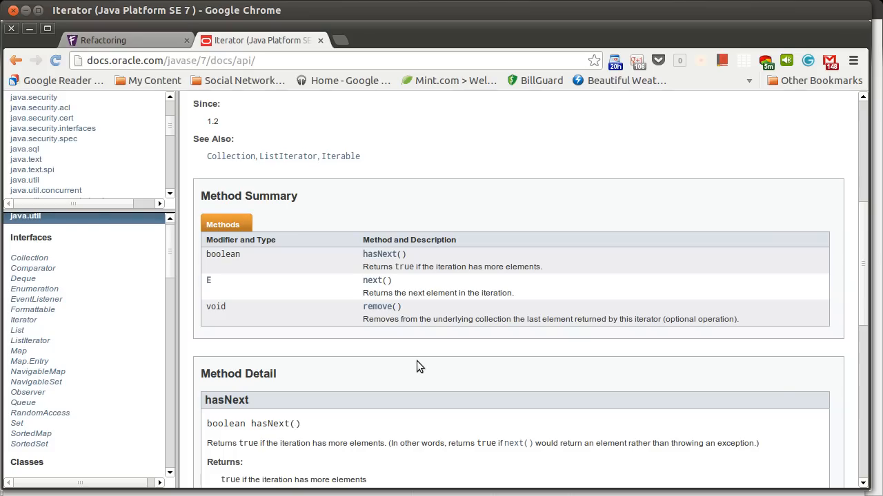
pyautogui.moveTo(414, 316)
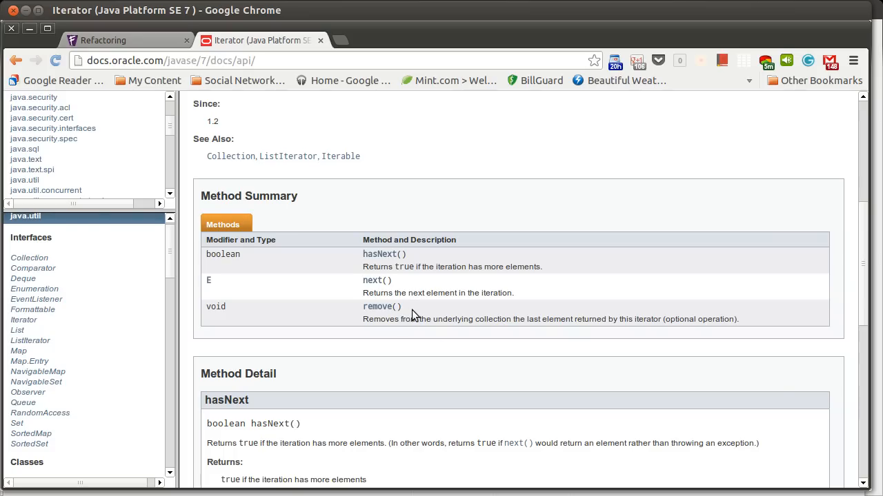
pyautogui.moveTo(629, 332)
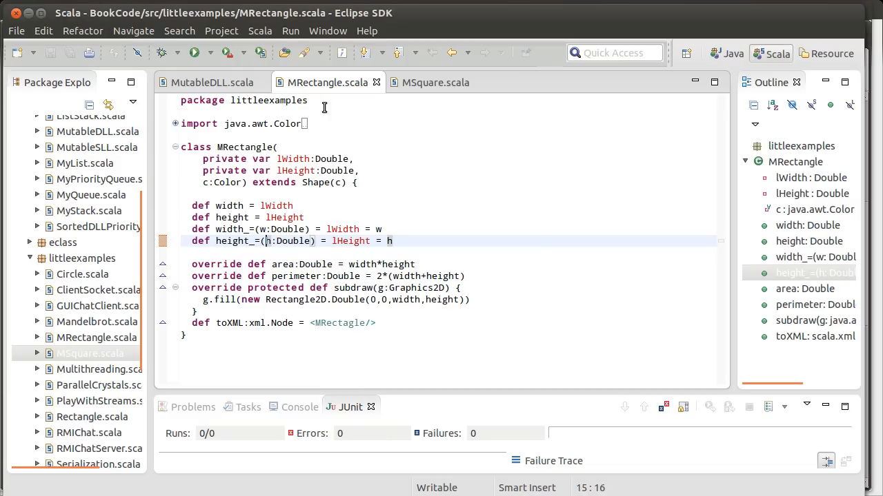
pyautogui.click(210, 83)
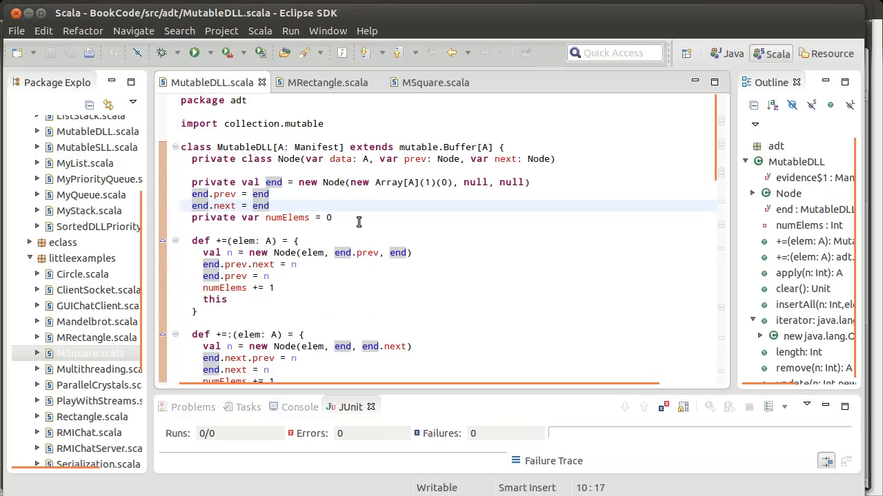
pyautogui.scroll(-3)
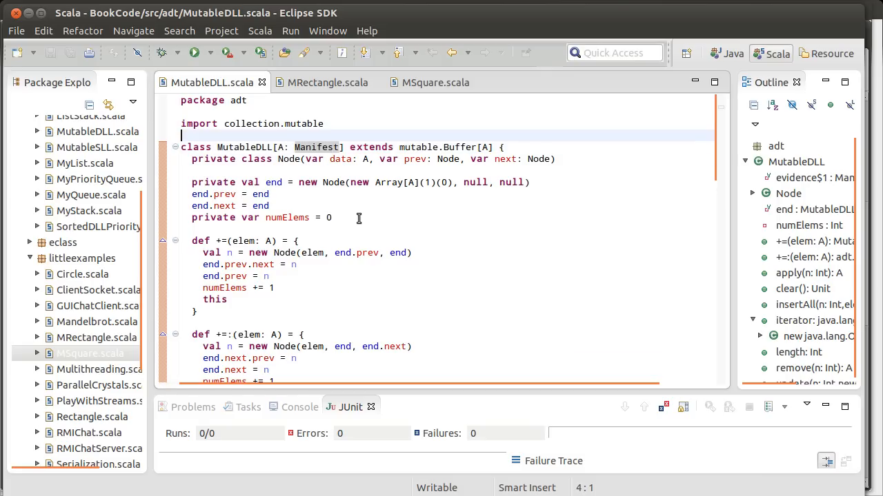
pyautogui.click(333, 182)
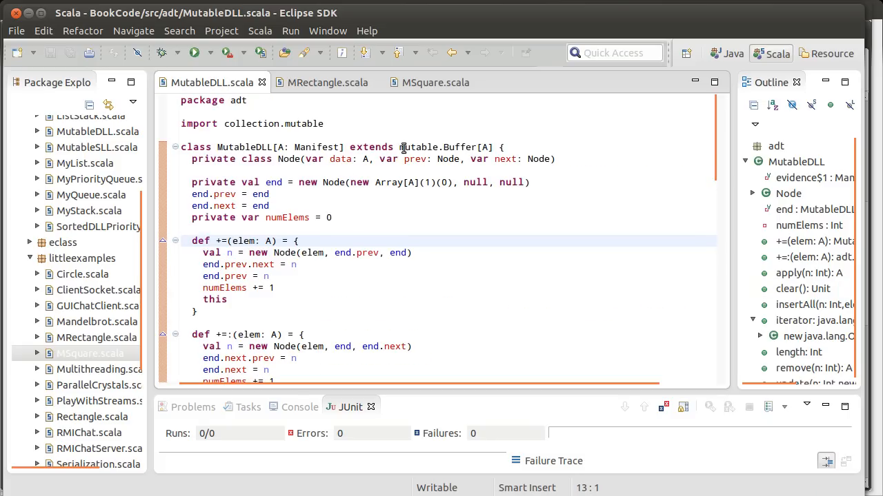
pyautogui.click(491, 146)
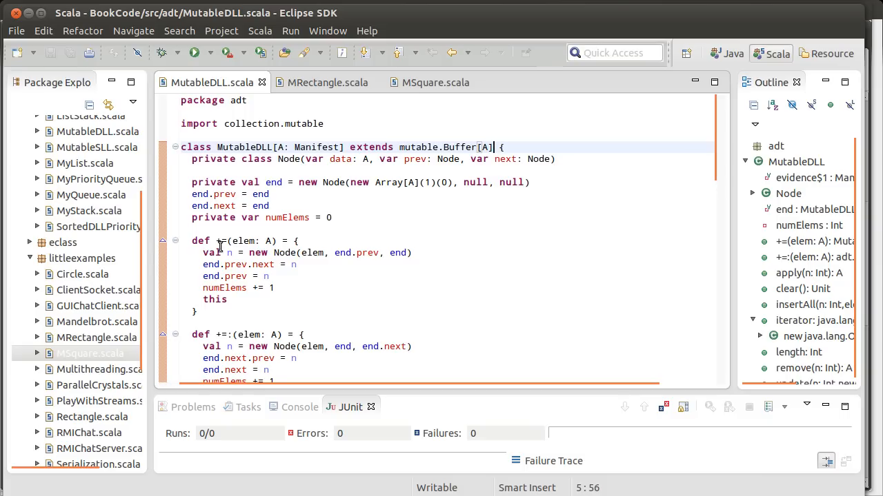
pyautogui.moveTo(414, 337)
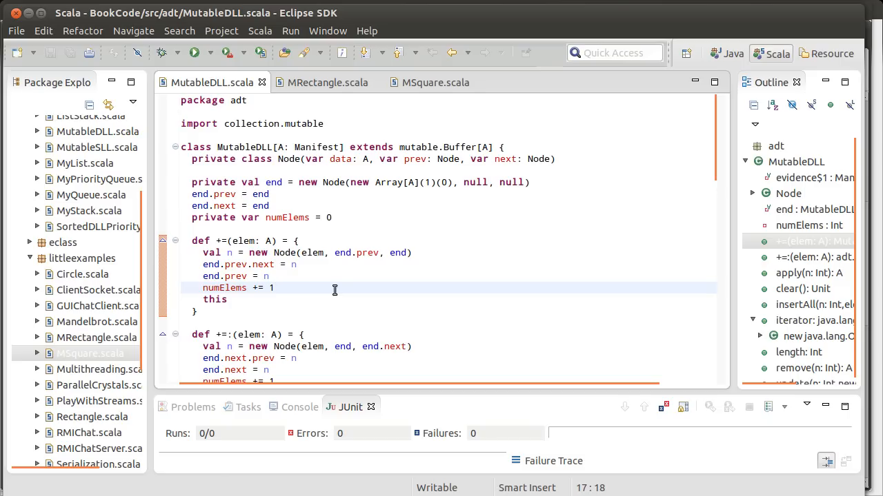
# Step: Add '// increment numElems by 1.' after numElems += 1, then change the increment to 2
pyautogui.write('//')
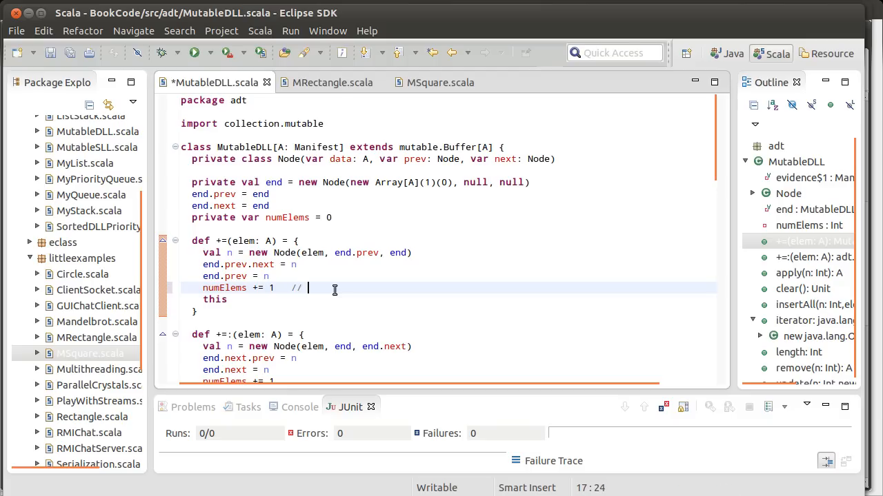
pyautogui.write('increment')
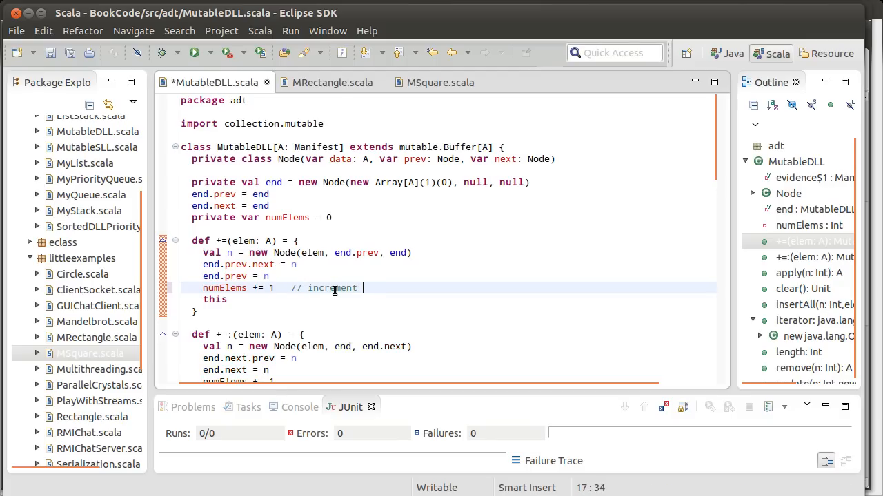
pyautogui.write('numElems by 1.')
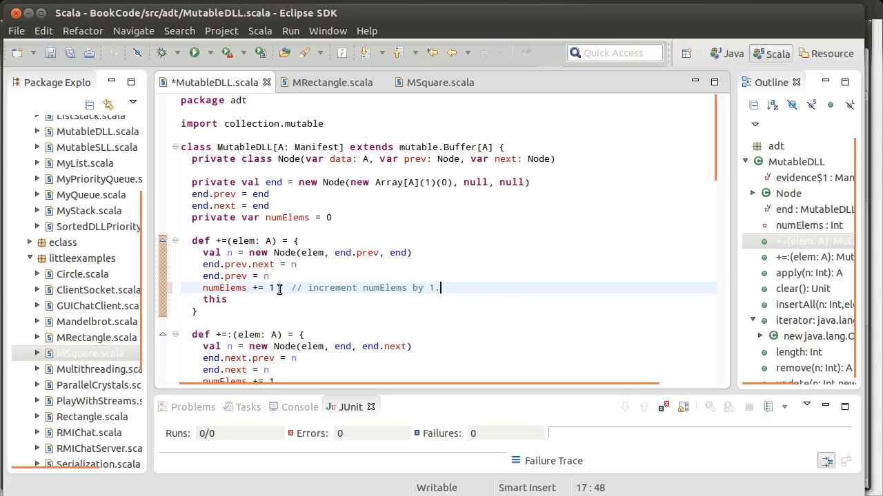
pyautogui.moveTo(338, 288)
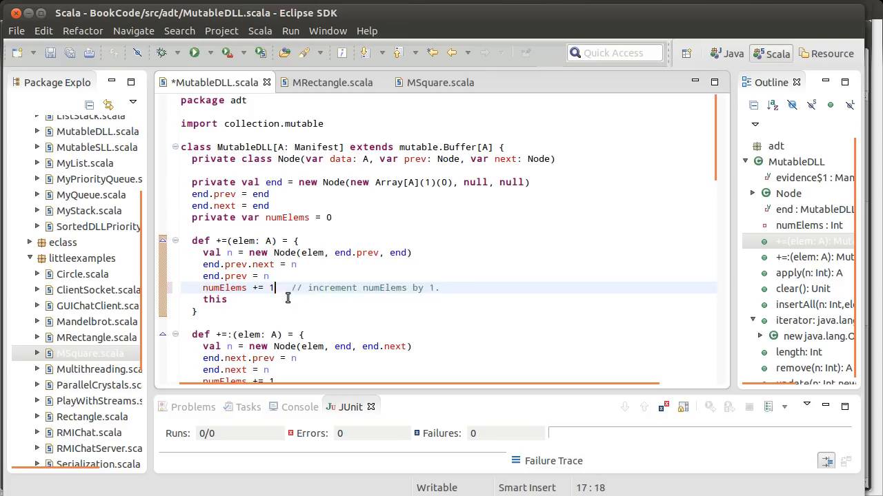
pyautogui.write('2')
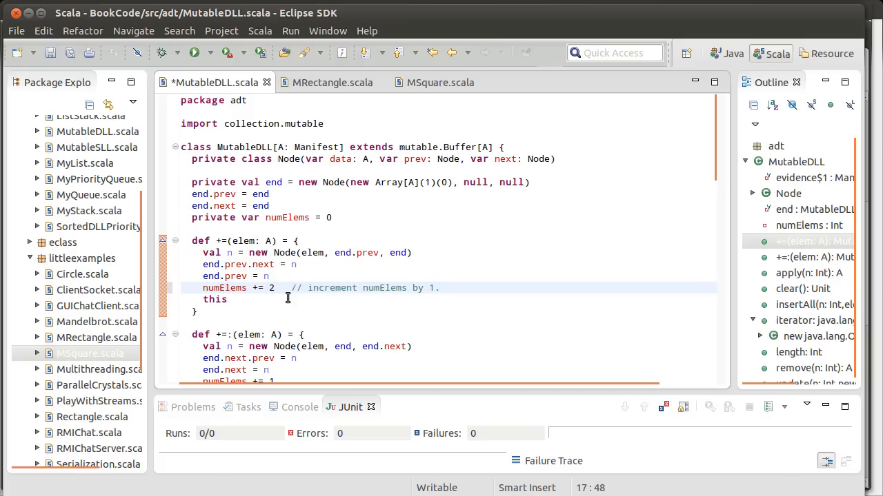
# Step: Change the numElems increment from 2 back to 1 and save MutableDLL.scala
pyautogui.click(438, 288)
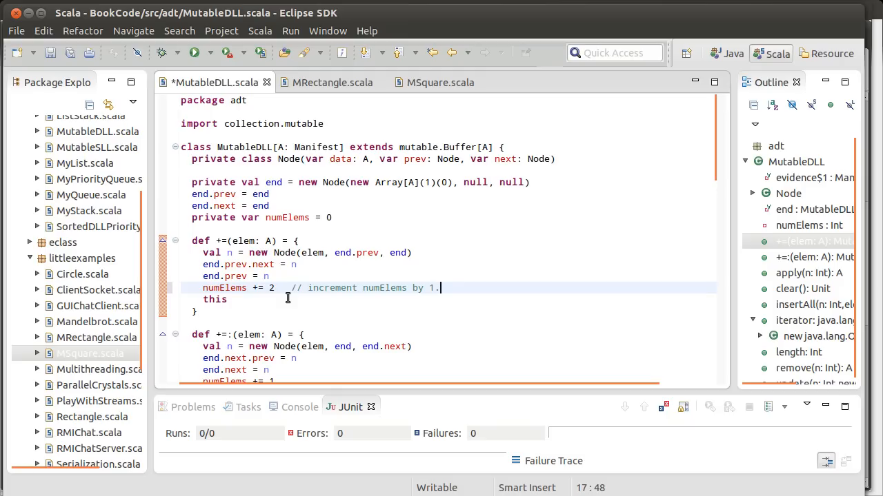
pyautogui.doubleClick(228, 288)
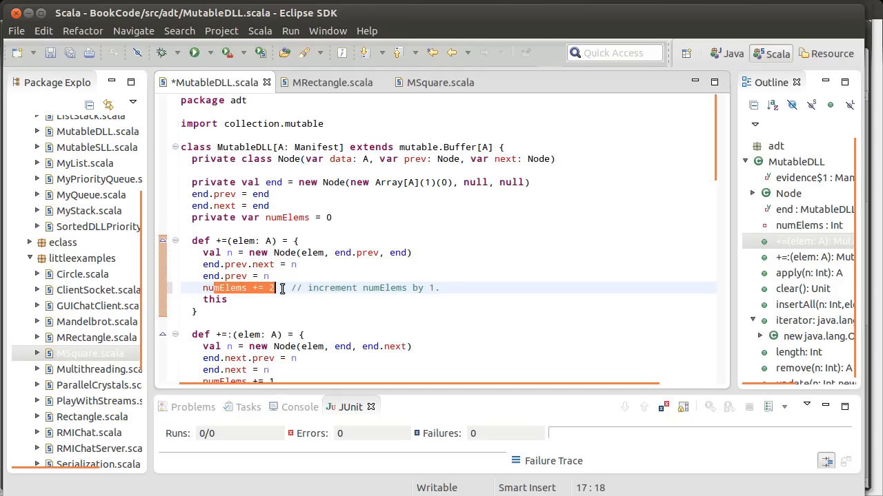
pyautogui.click(439, 288)
pyautogui.write('1')
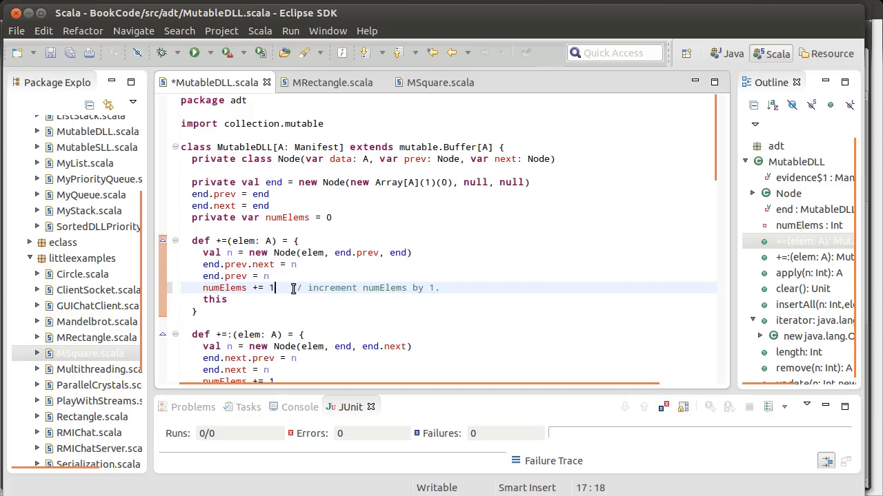
pyautogui.press('ctrl+s')
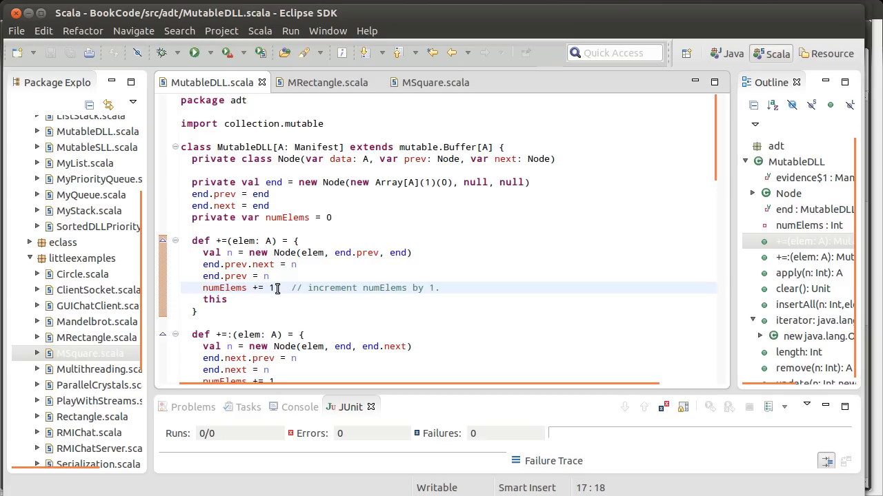
# Step: Delete the '// increment numElems by 1.' comment and save MutableDLL.scala
pyautogui.moveTo(276, 288); pyautogui.dragTo(438, 288)
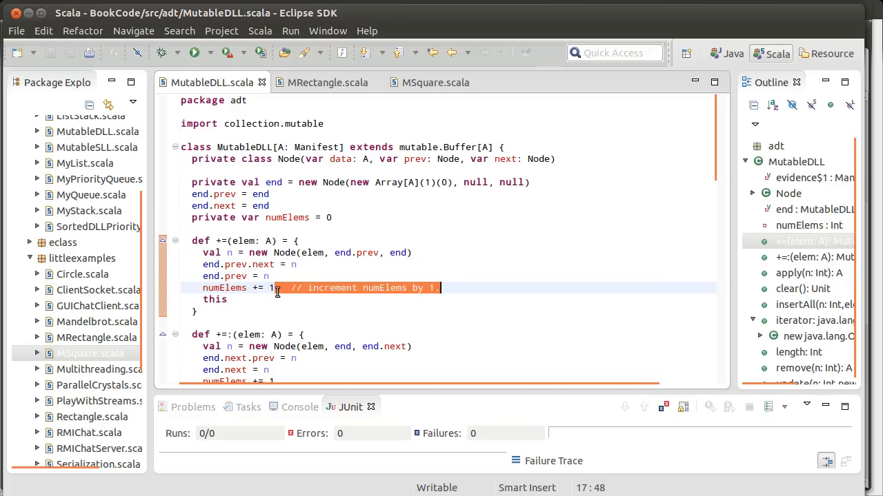
pyautogui.press('Delete')
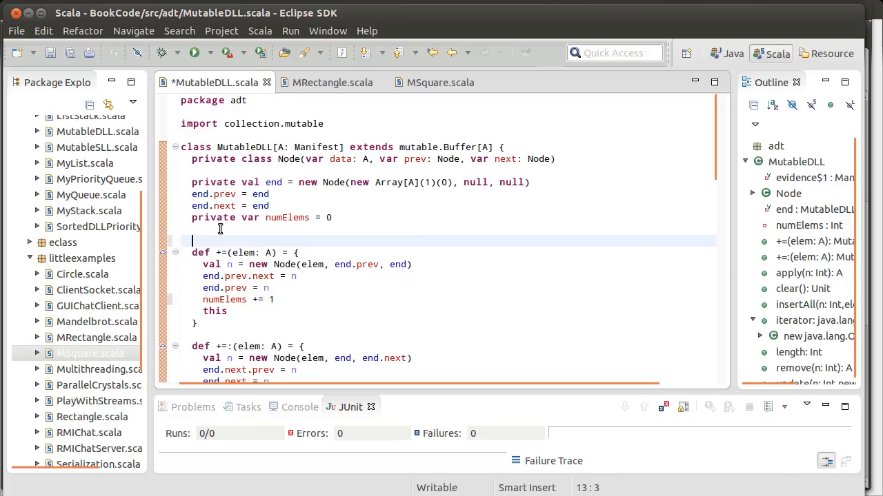
pyautogui.write('/**')
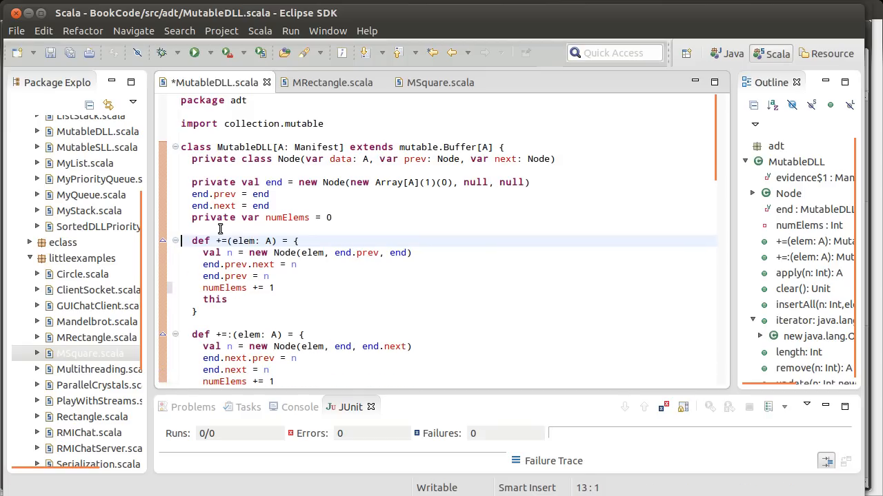
pyautogui.press('ctrl+s')
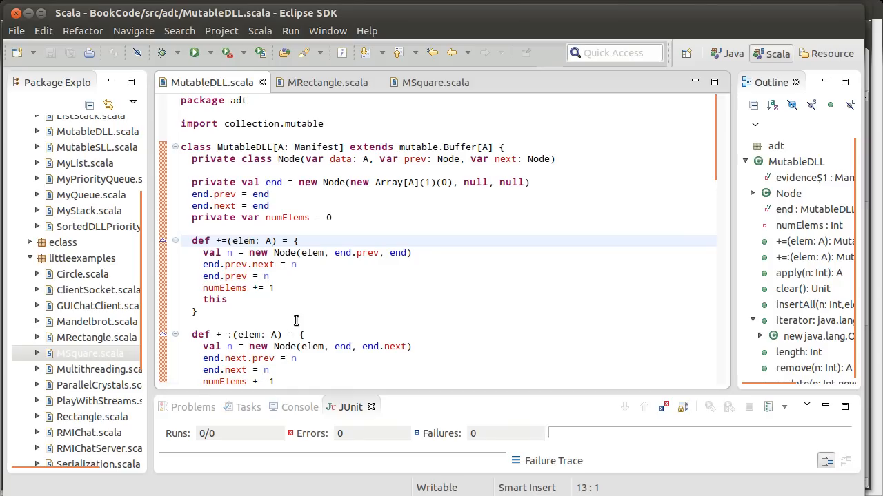
pyautogui.click(182, 240)
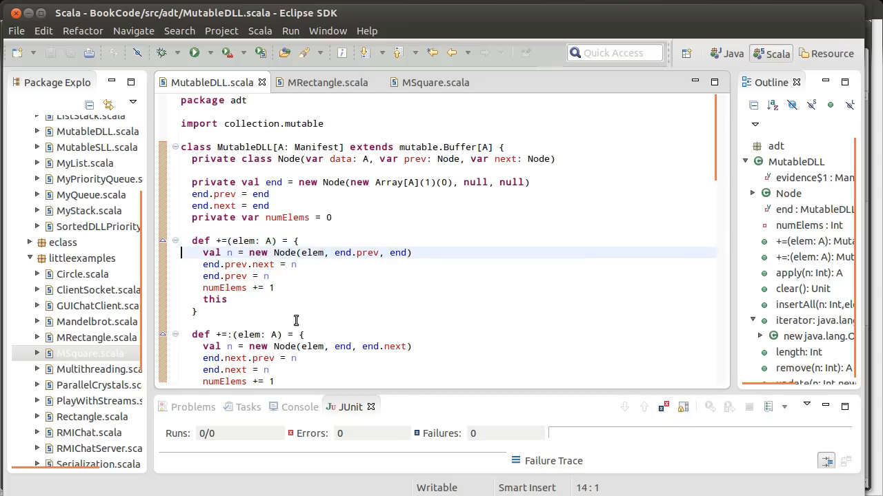
pyautogui.scroll(-3)
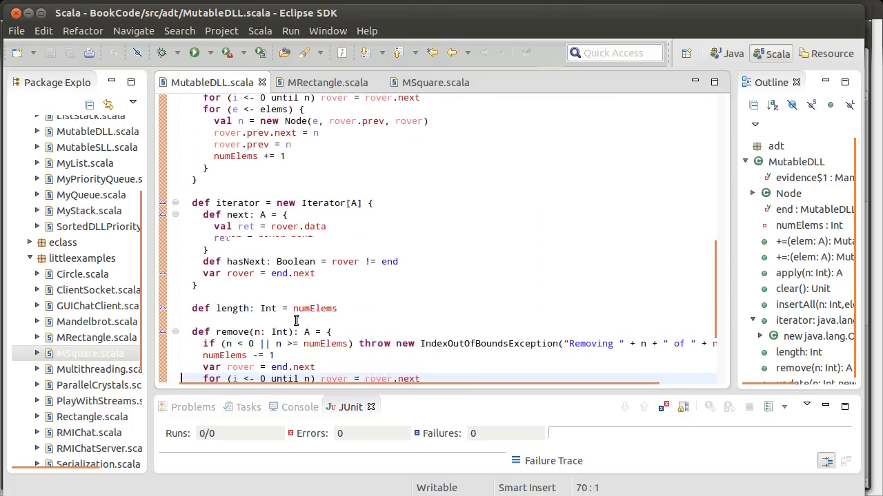
pyautogui.scroll(-3)
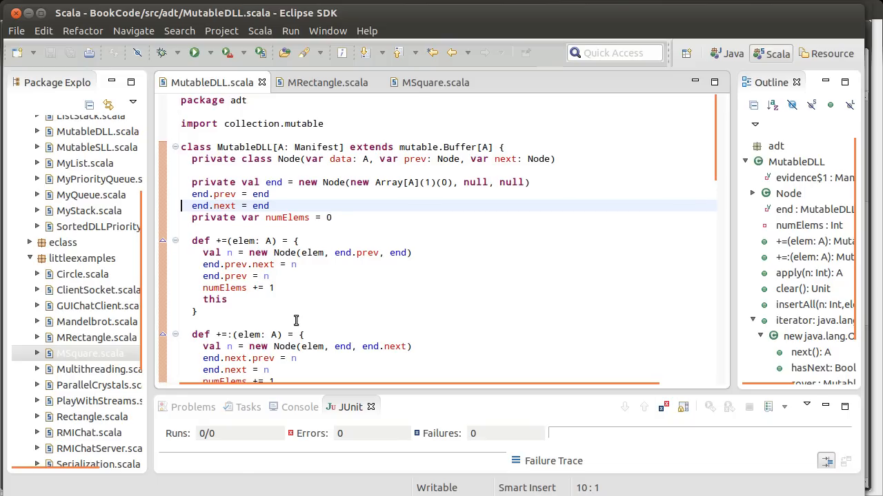
pyautogui.click(182, 205)
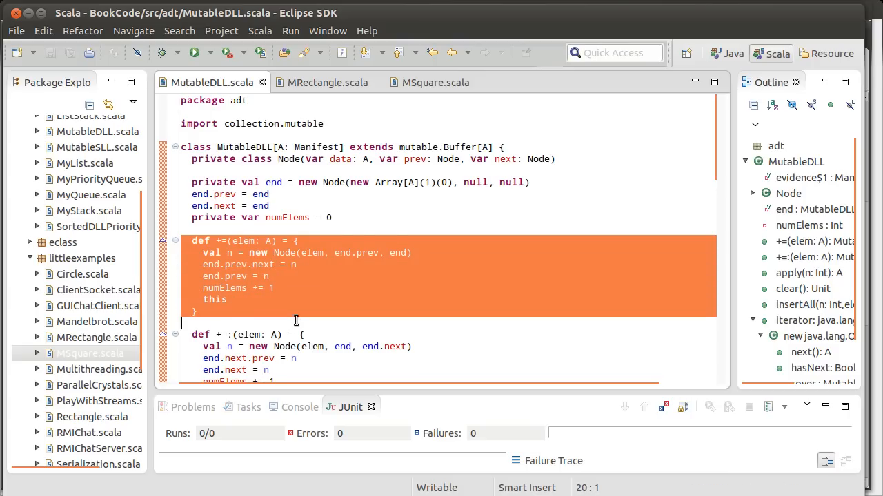
pyautogui.click(295, 320)
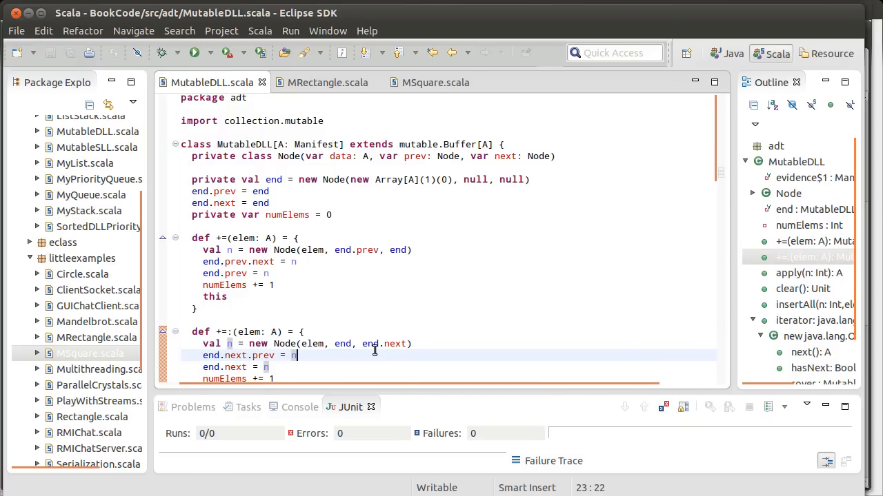
pyautogui.click(270, 190)
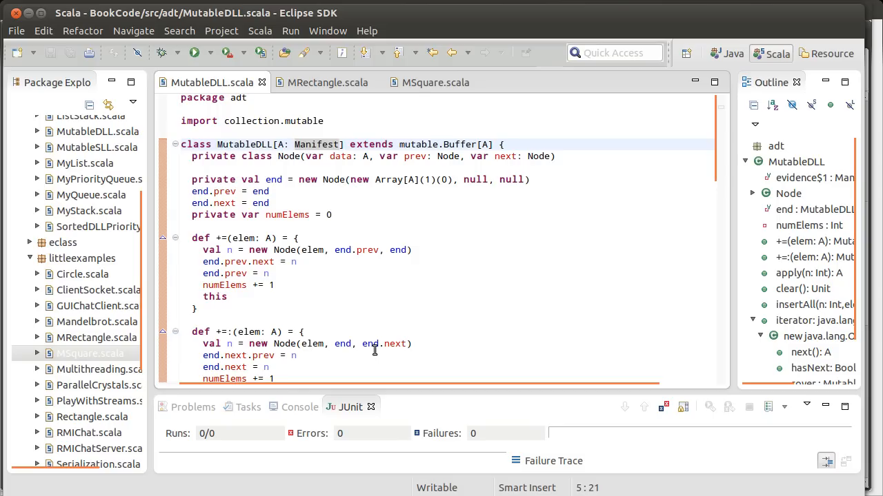
pyautogui.click(295, 144)
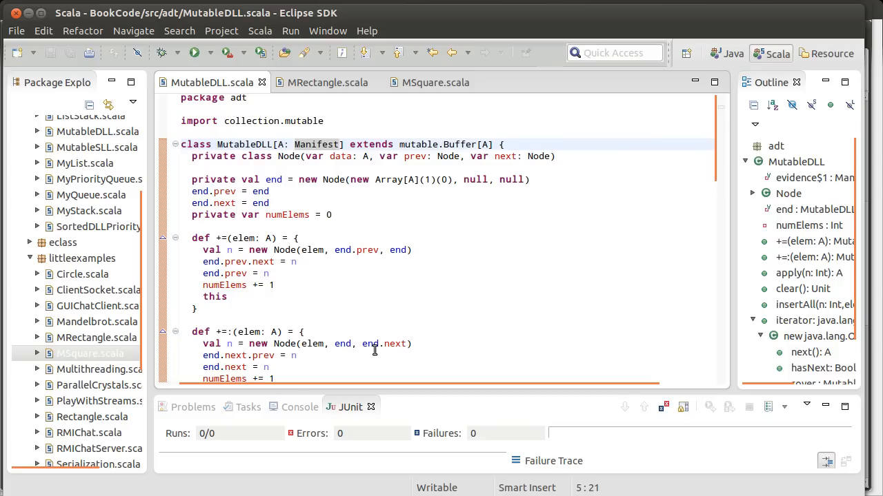
pyautogui.click(295, 144)
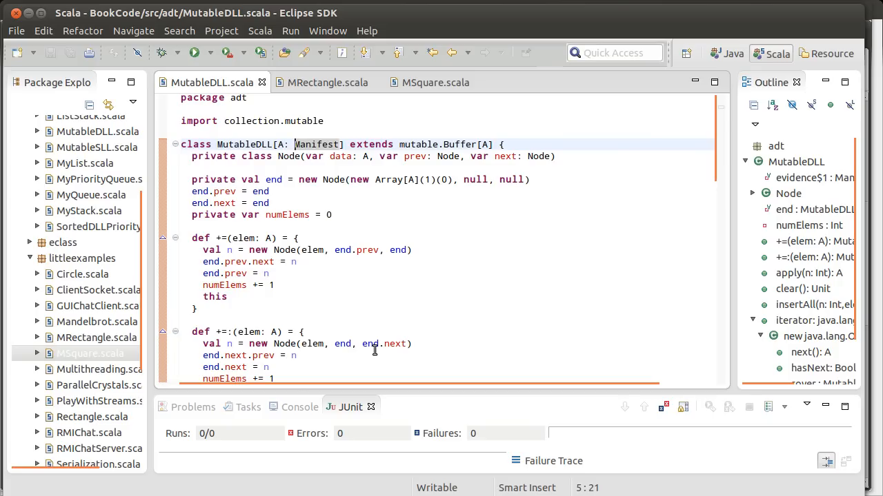